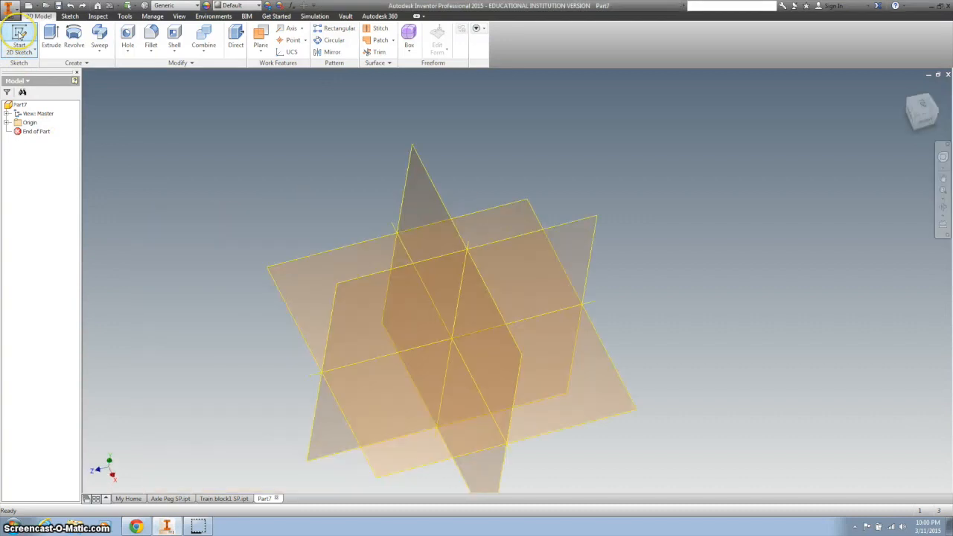
Sketch a closed pointed outline on an origin plane with a 1.800 edge, .250 ends and 1.000 depth.
left_click(15, 36)
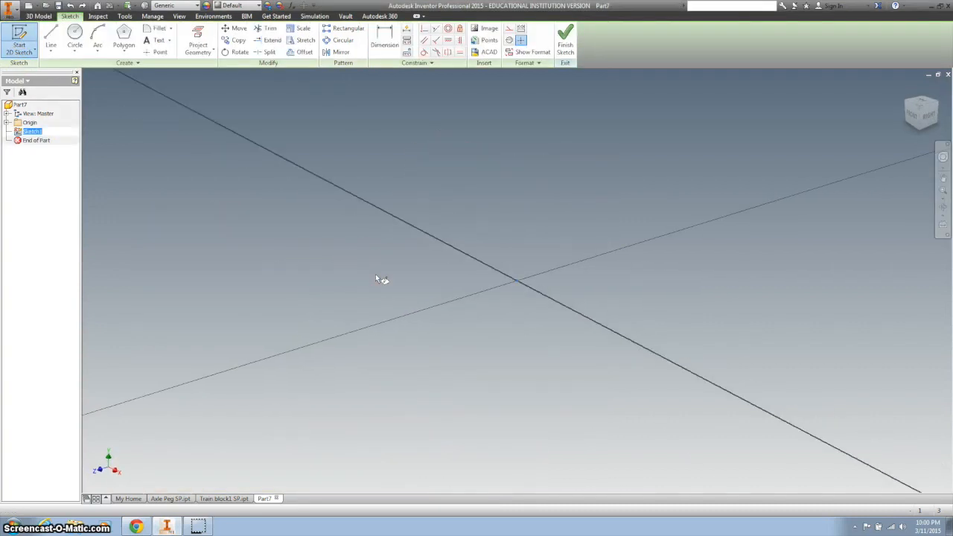
left_click(51, 37)
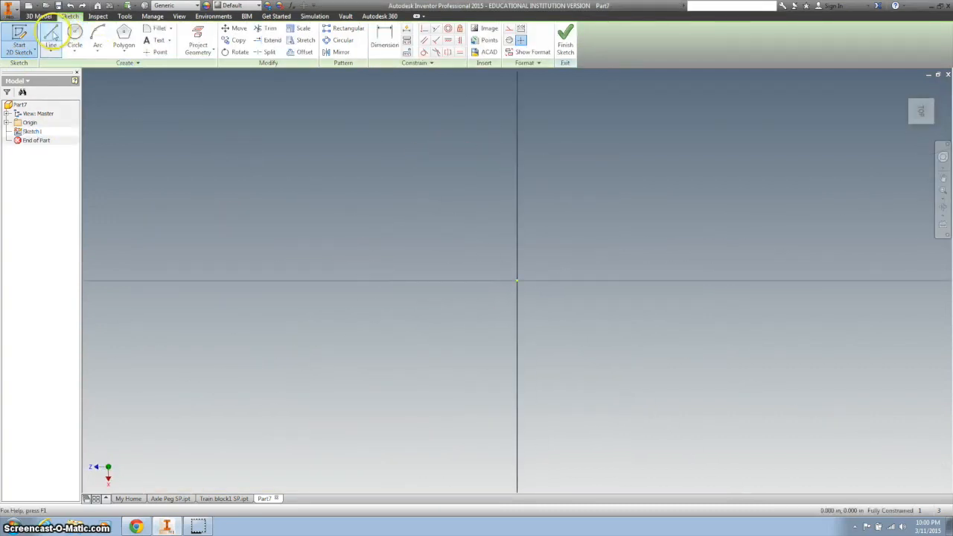
left_click(48, 37)
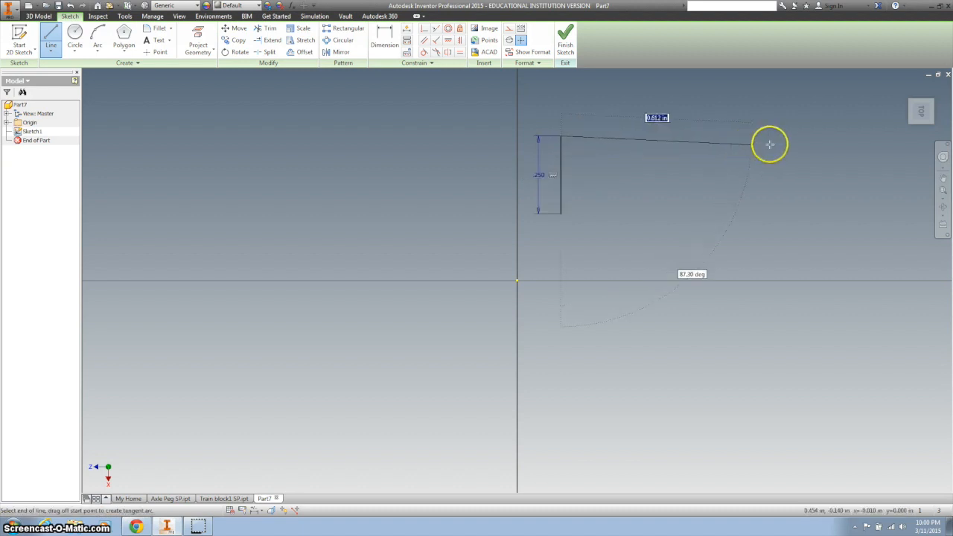
left_click_drag(769, 144, 842, 136)
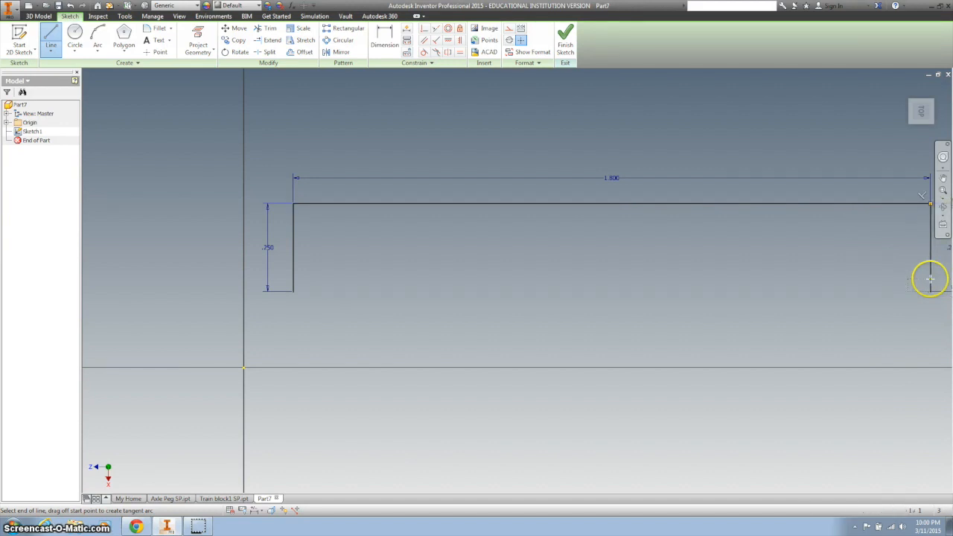
left_click_drag(930, 279, 636, 491)
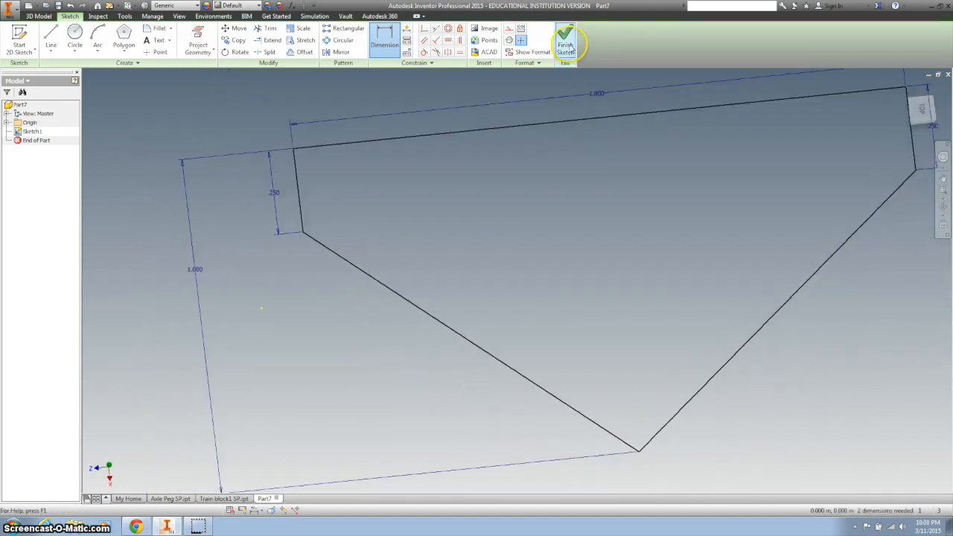
Finish Sketch1 and create Work Plane1 offset from the XZ Plane above the outline.
left_click(559, 41)
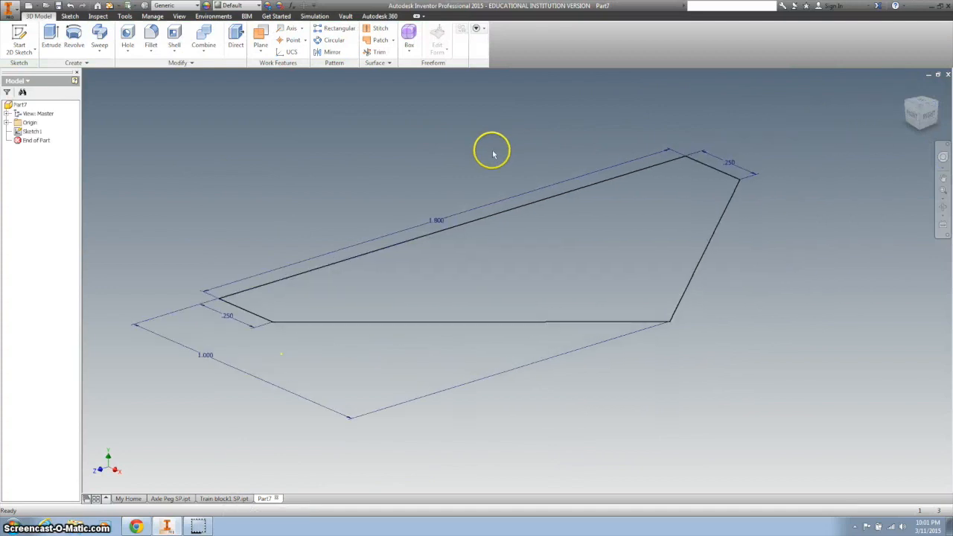
left_click(18, 122)
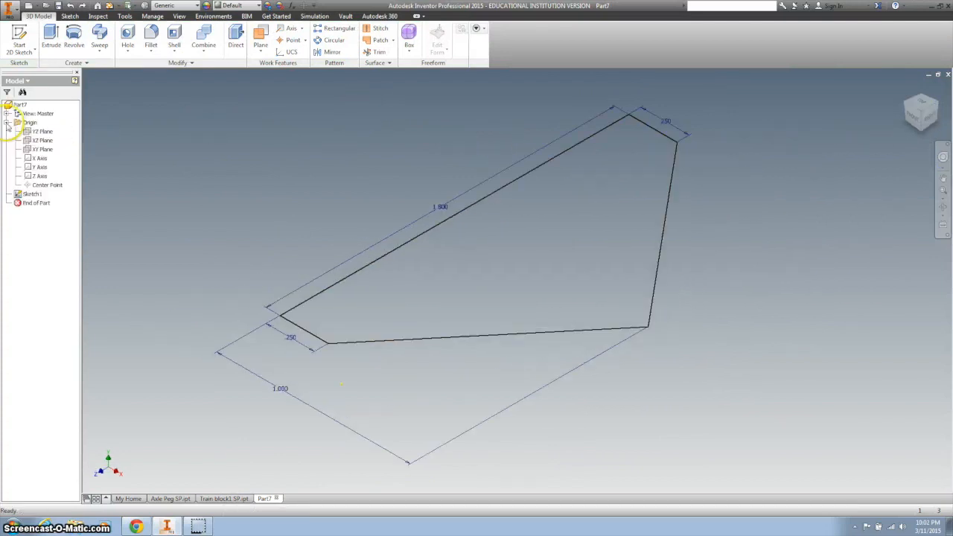
left_click(40, 140)
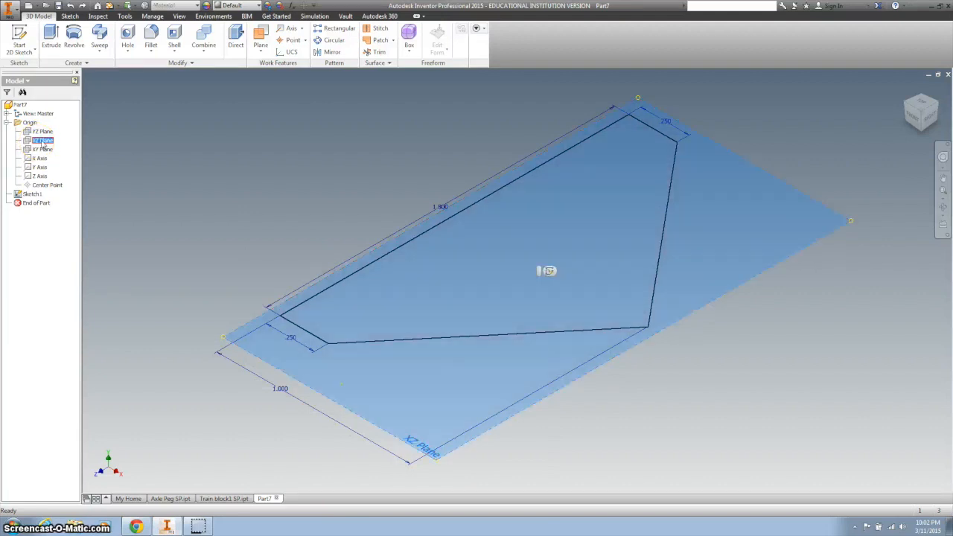
left_click(261, 38)
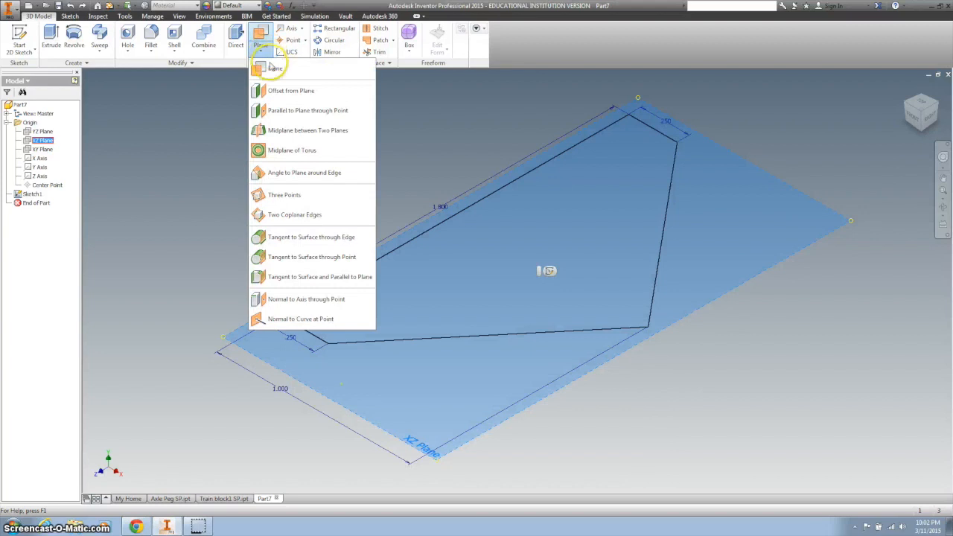
mouse_move(280, 90)
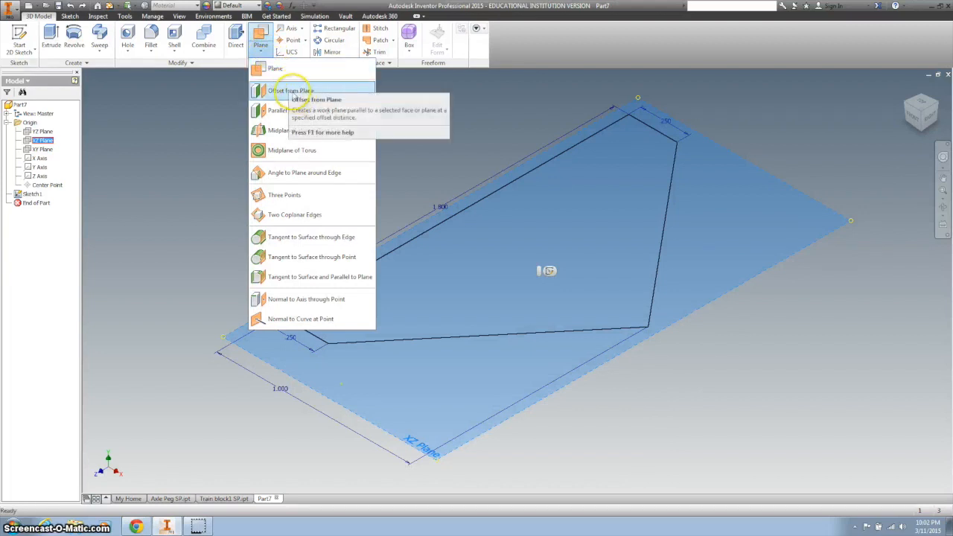
left_click(288, 90)
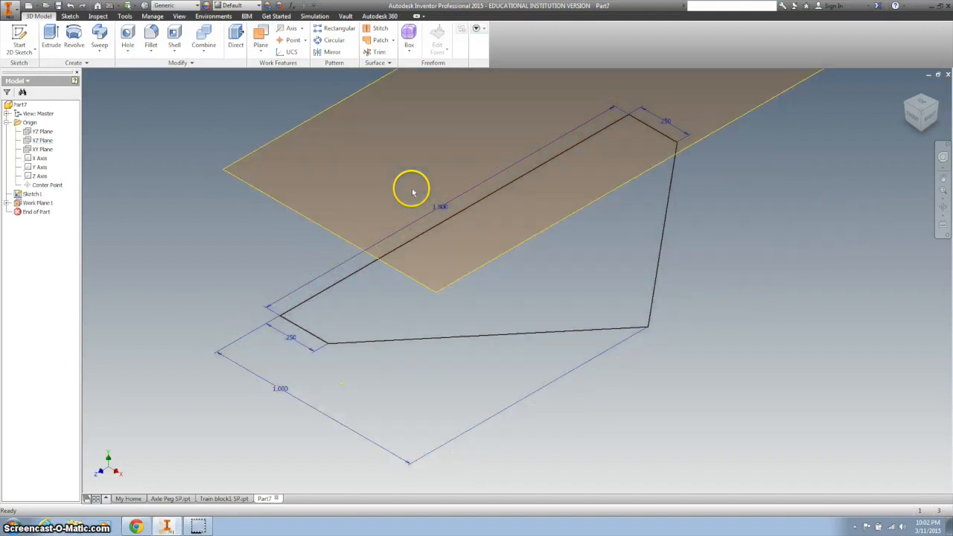
mouse_move(101, 36)
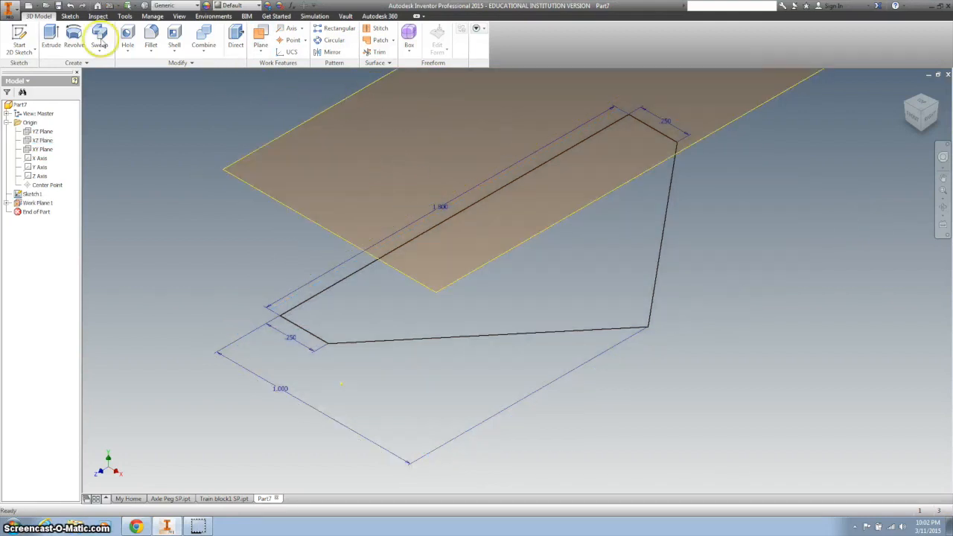
Draw a smaller pointed outline on Work Plane1 and dimension it 1.200 tall.
left_click(35, 202)
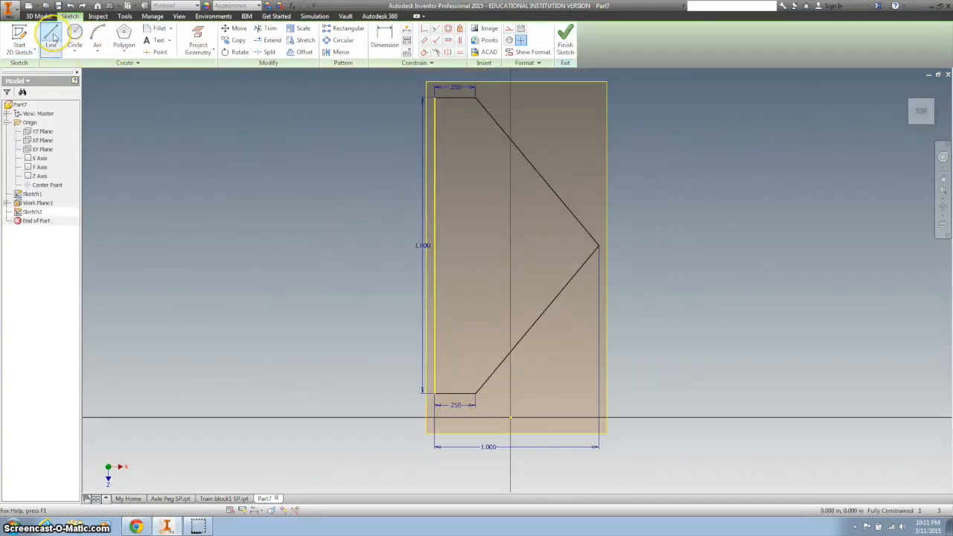
left_click(46, 35)
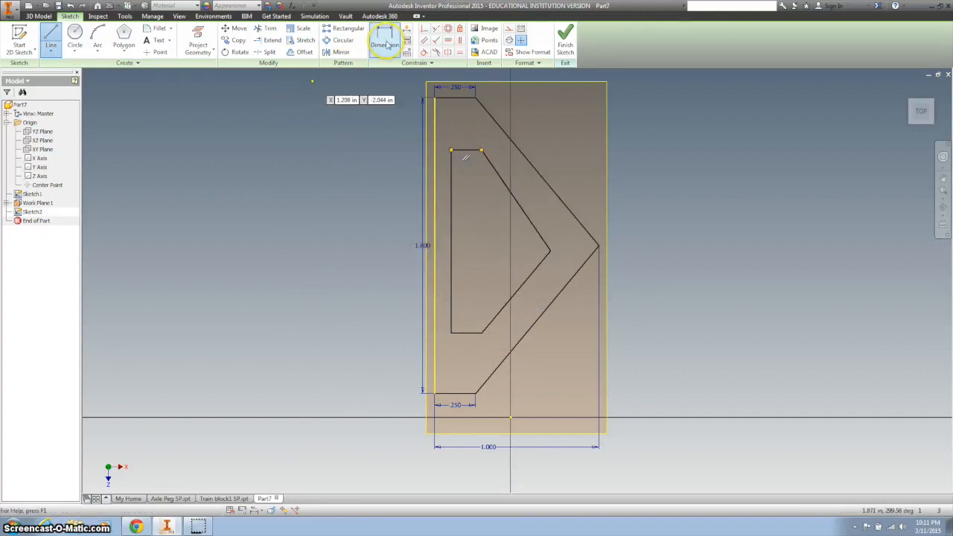
left_click(387, 40)
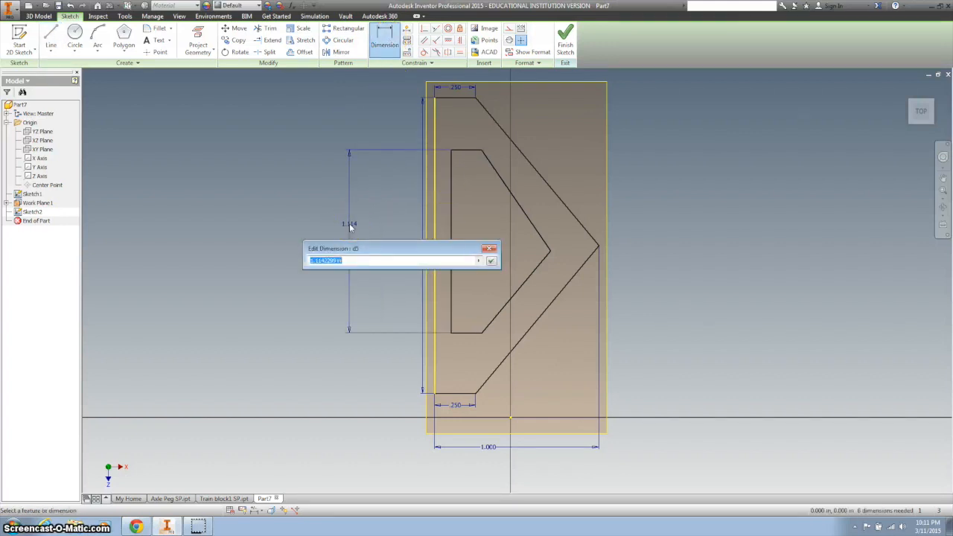
type("1.")
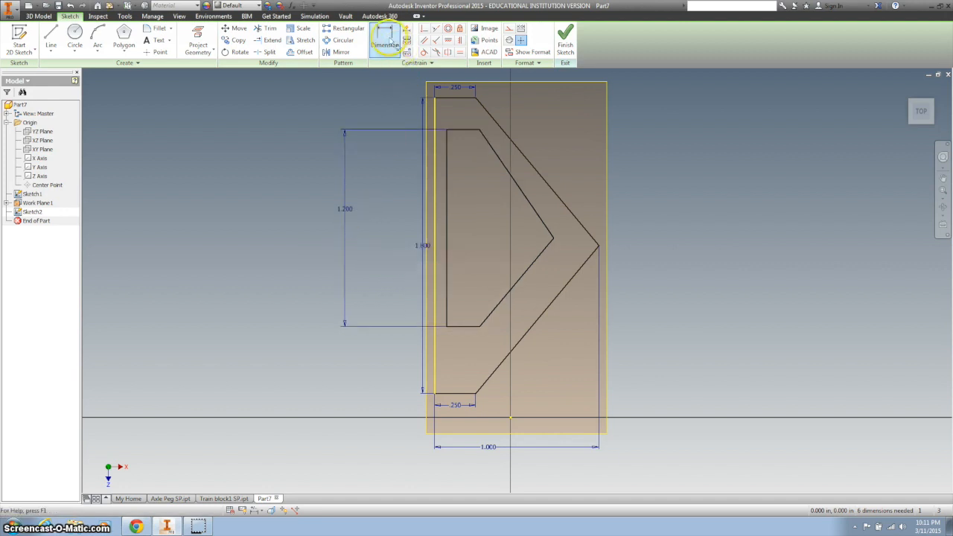
Add the .250, .750 and .900 dimensions to fully constrain the inner outline.
left_click(457, 117)
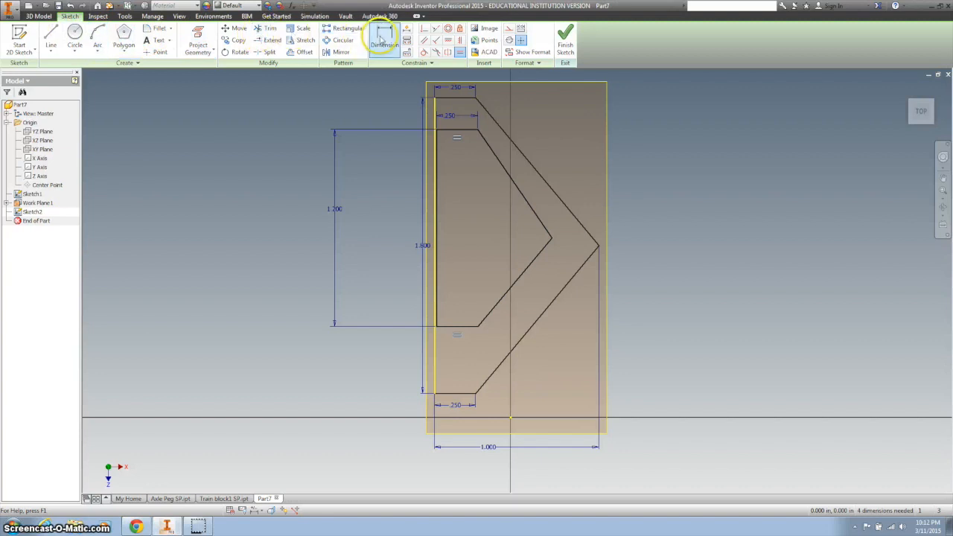
left_click(383, 42)
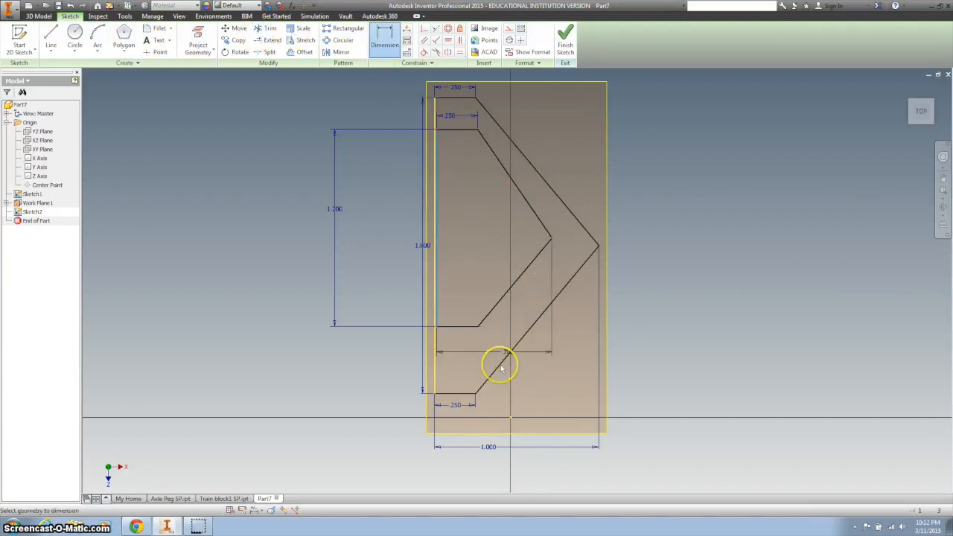
left_click(497, 367)
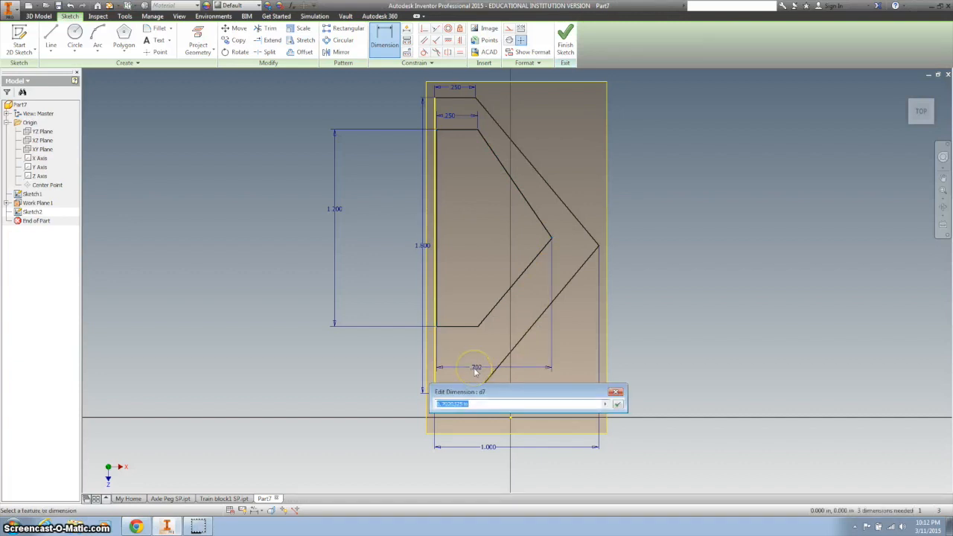
type("75")
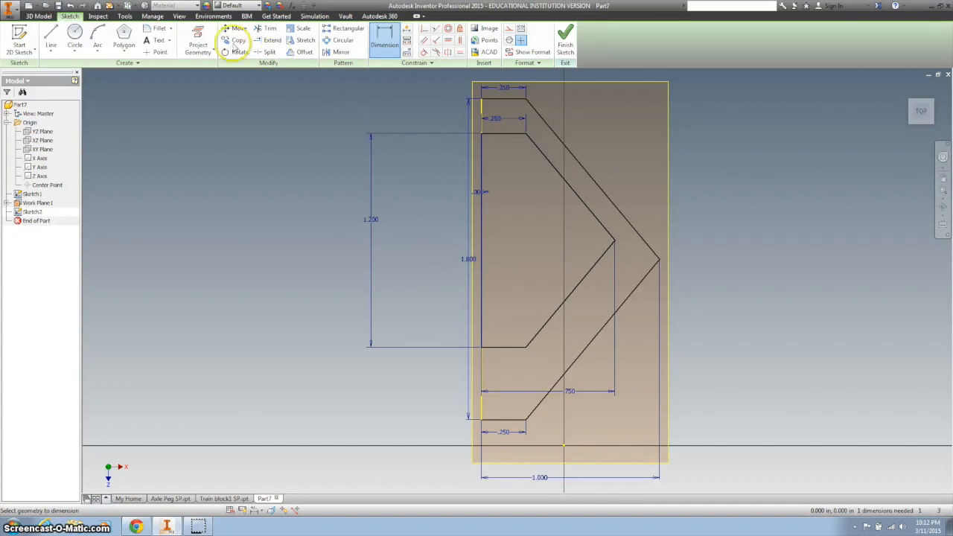
left_click(195, 43)
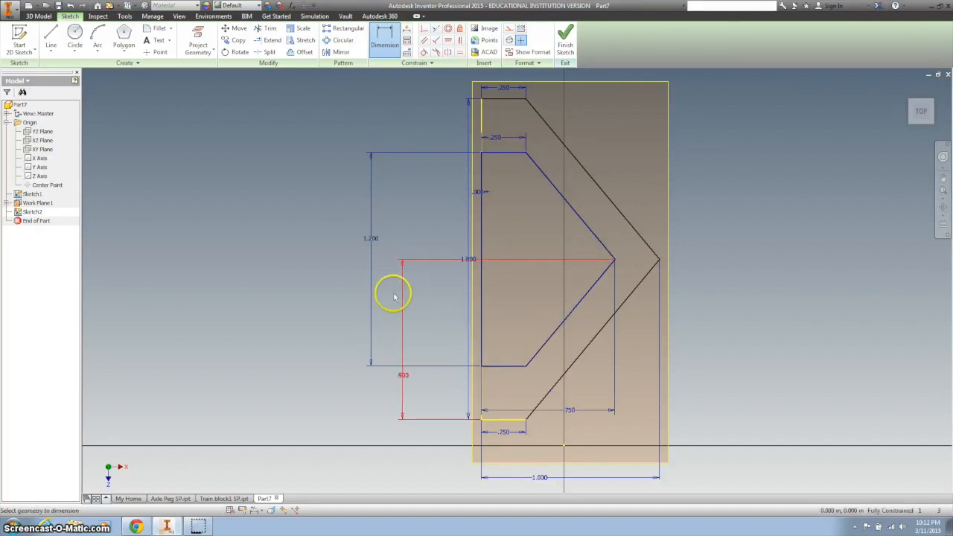
mouse_move(460, 266)
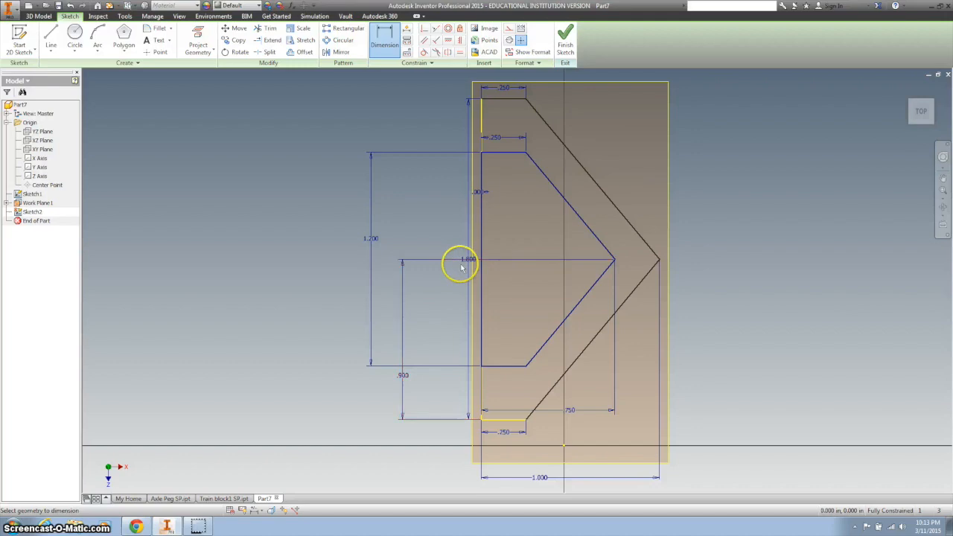
left_click(565, 40)
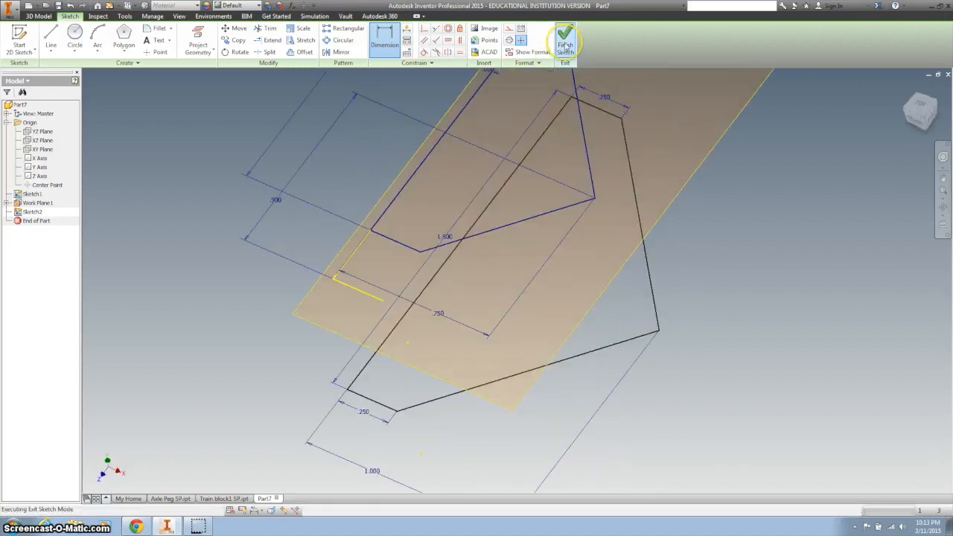
Finish Sketch2 and loft from Sketch1 to Sketch2, creating Loft1.
left_click(564, 38)
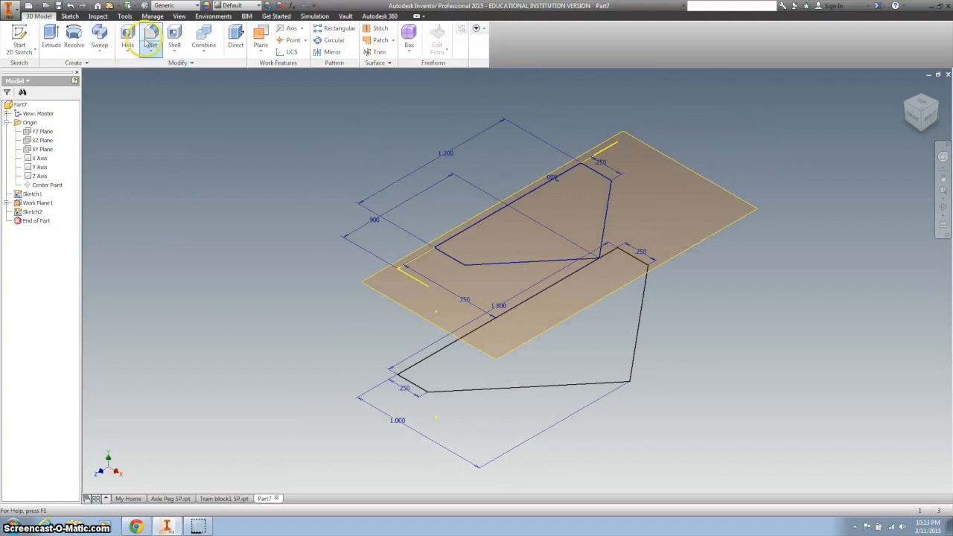
left_click(96, 37)
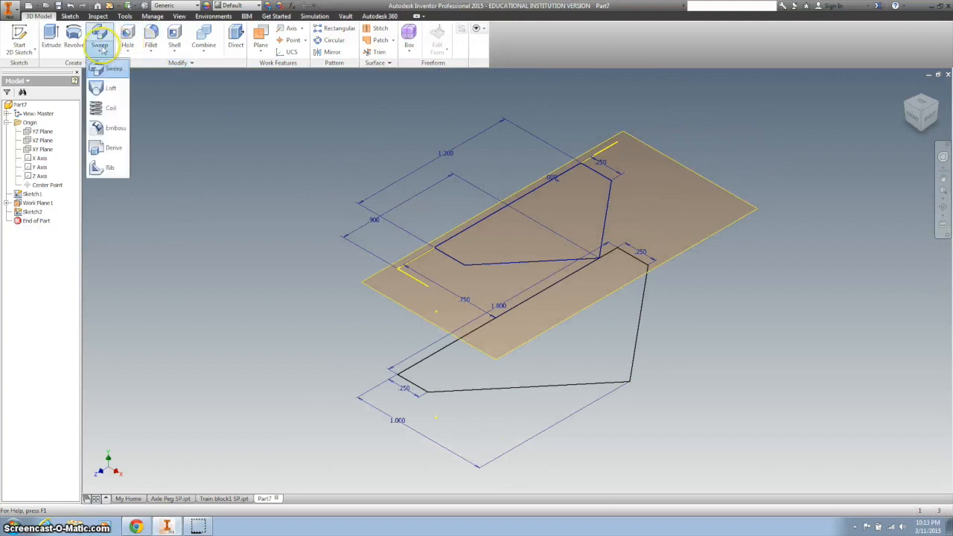
mouse_move(110, 88)
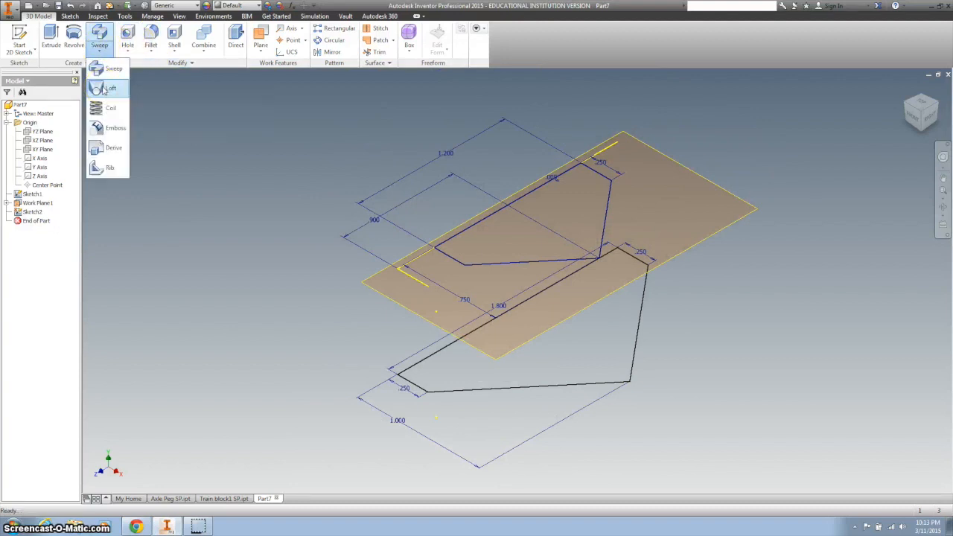
left_click(108, 88)
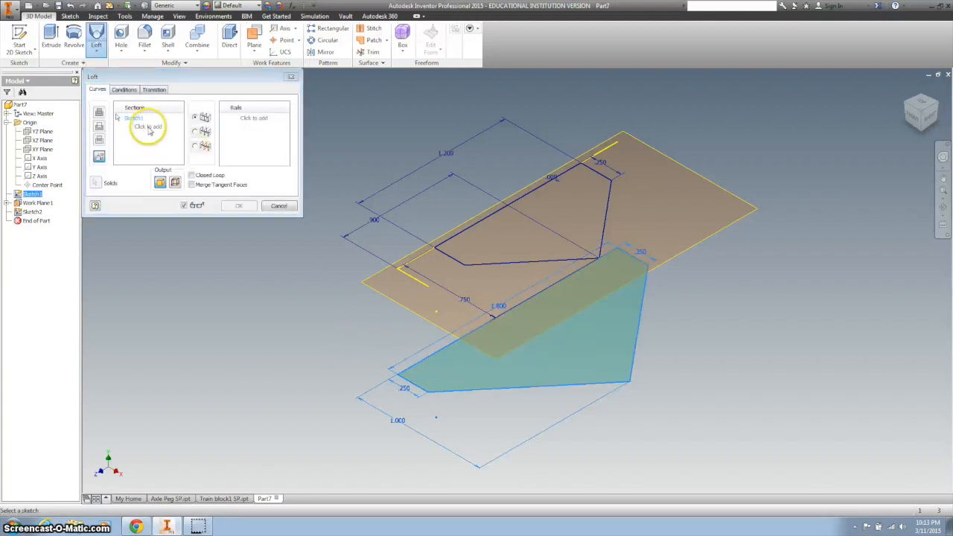
left_click(462, 260)
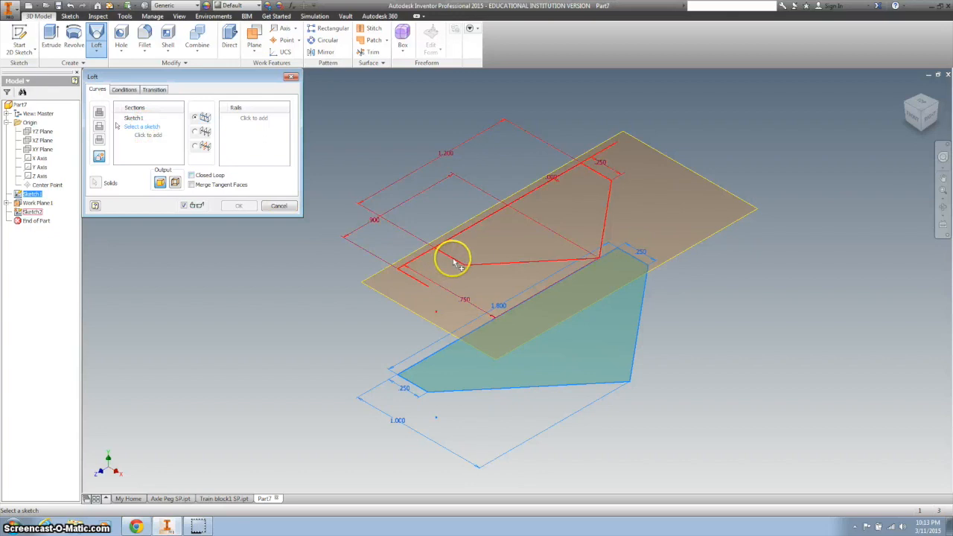
left_click(453, 261)
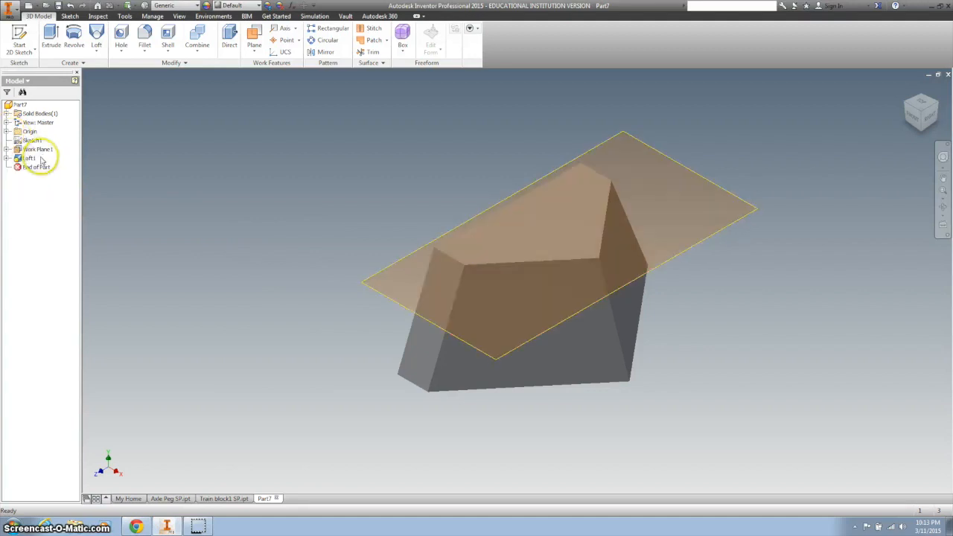
Hide Work Plane1 and shell the loft to 0.1 in walls with the bottom face open.
right_click(37, 149)
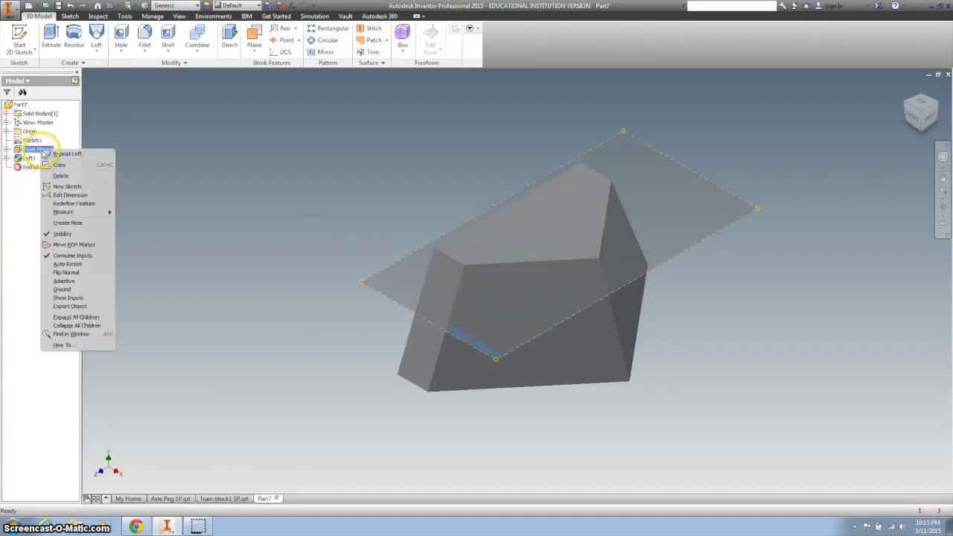
mouse_move(74, 236)
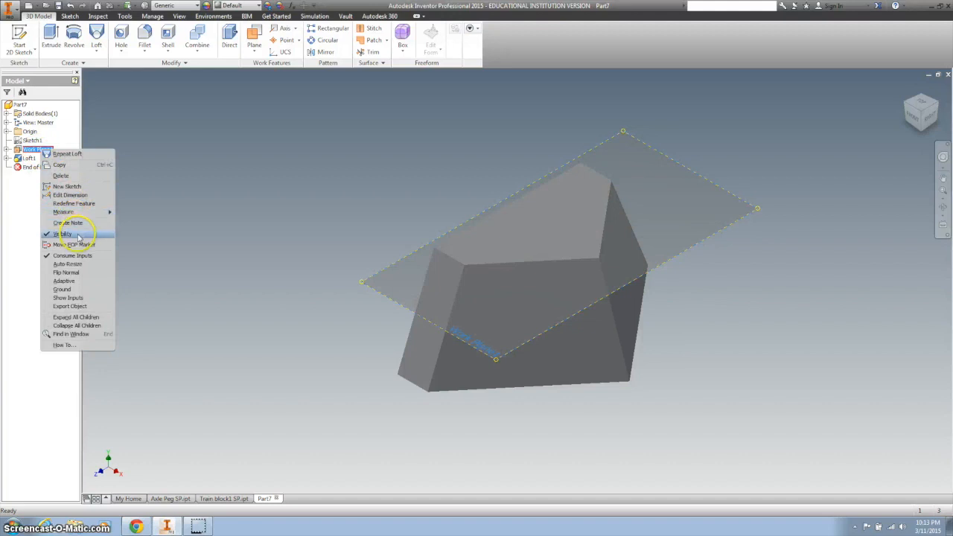
left_click(63, 234)
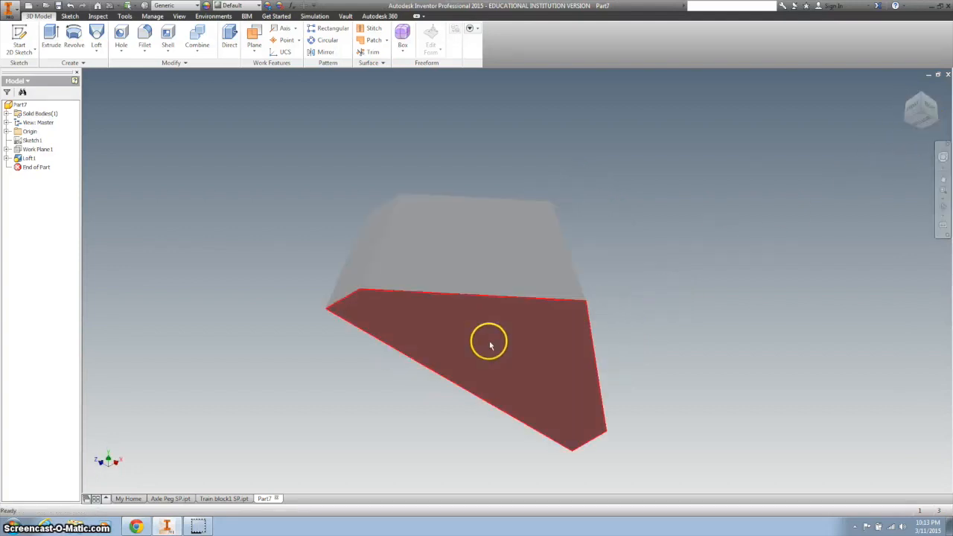
left_click(490, 344)
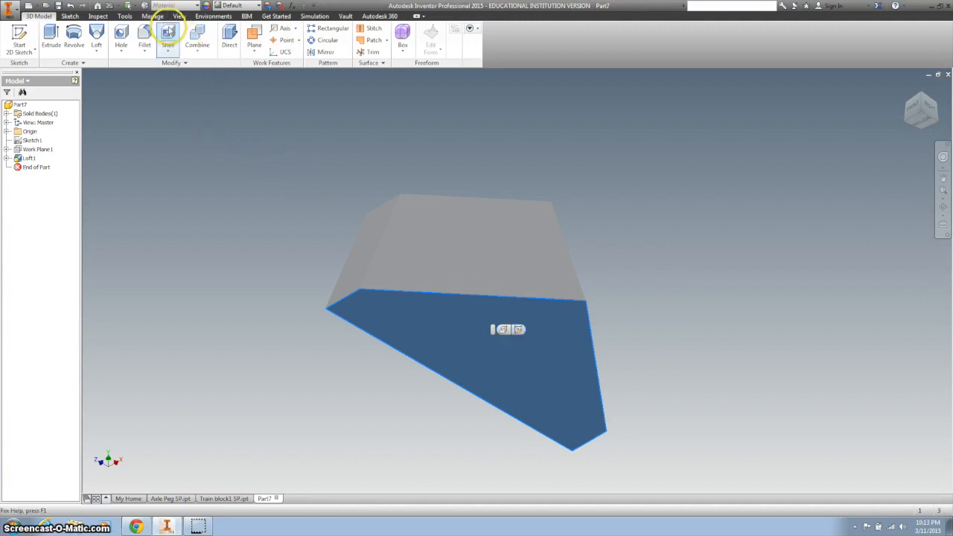
left_click(169, 39)
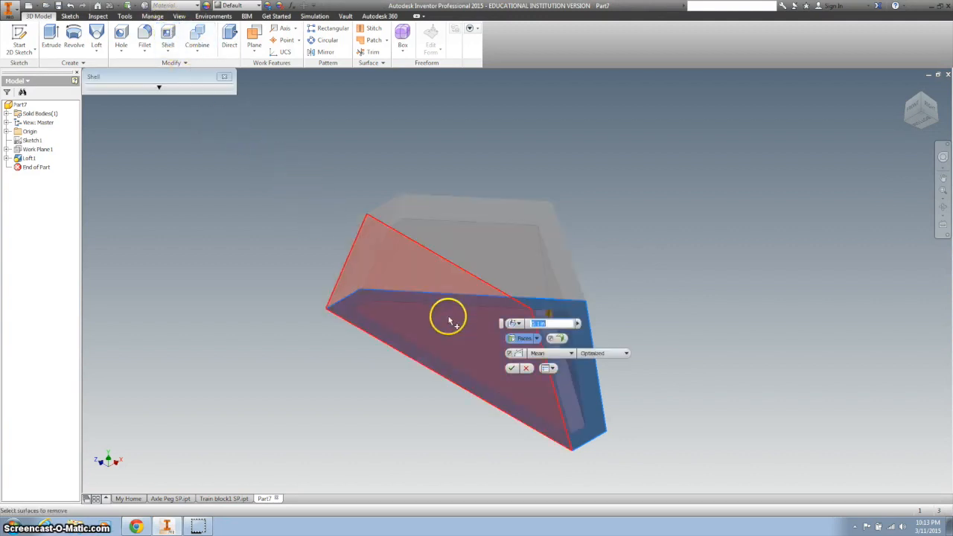
left_click(451, 320)
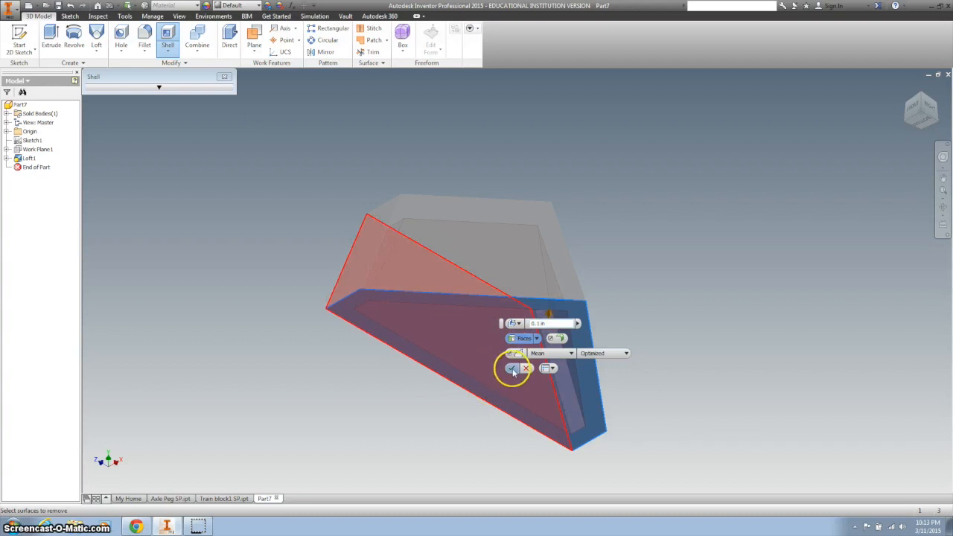
left_click(509, 369)
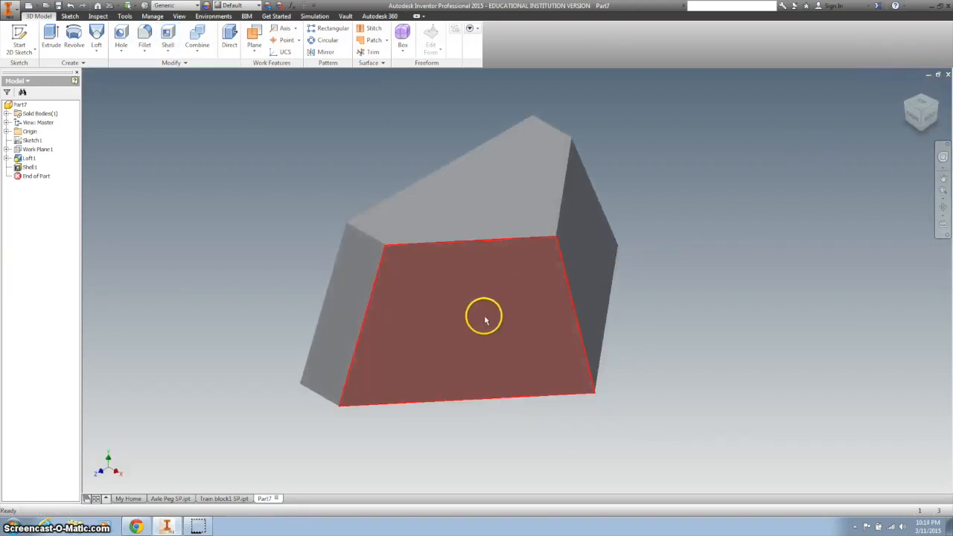
Sketch an inward offset of the outline on the trapezoid end face.
left_click(485, 319)
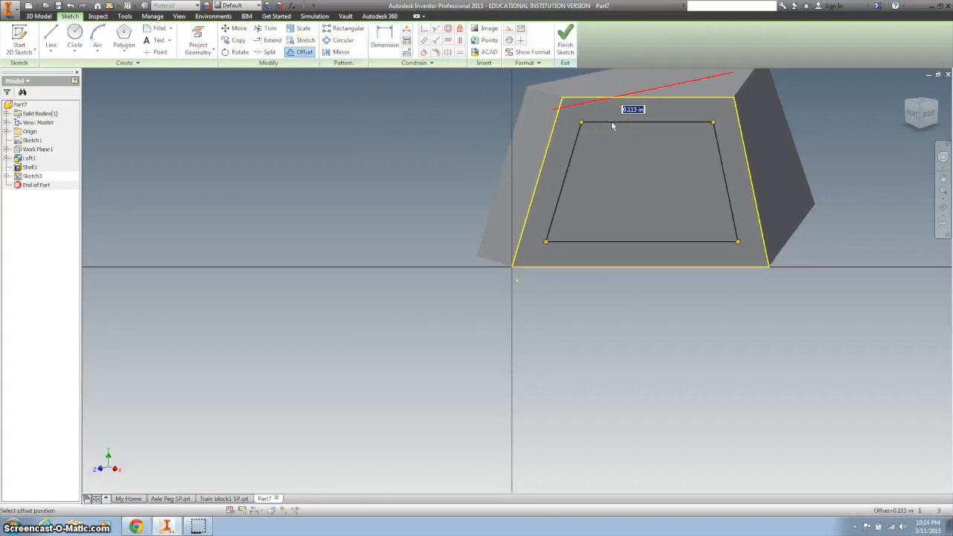
left_click(565, 38)
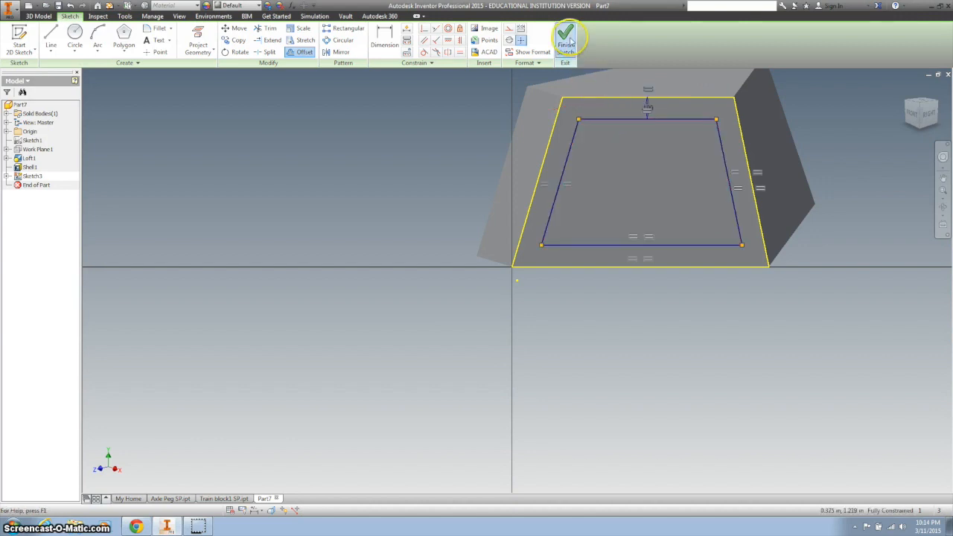
Finish Sketch3 and cut a .05 deep pocket along the inset trapezoid.
left_click(566, 40)
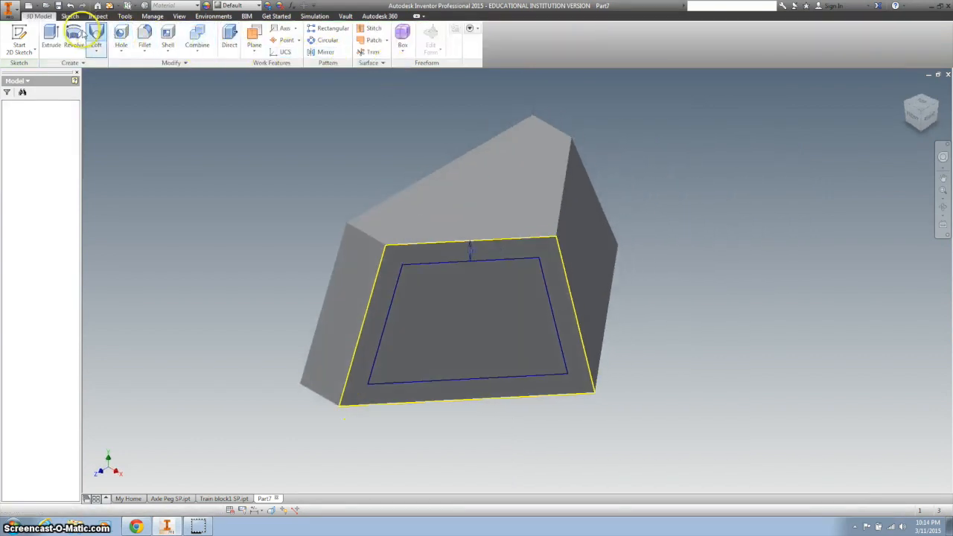
left_click(48, 33)
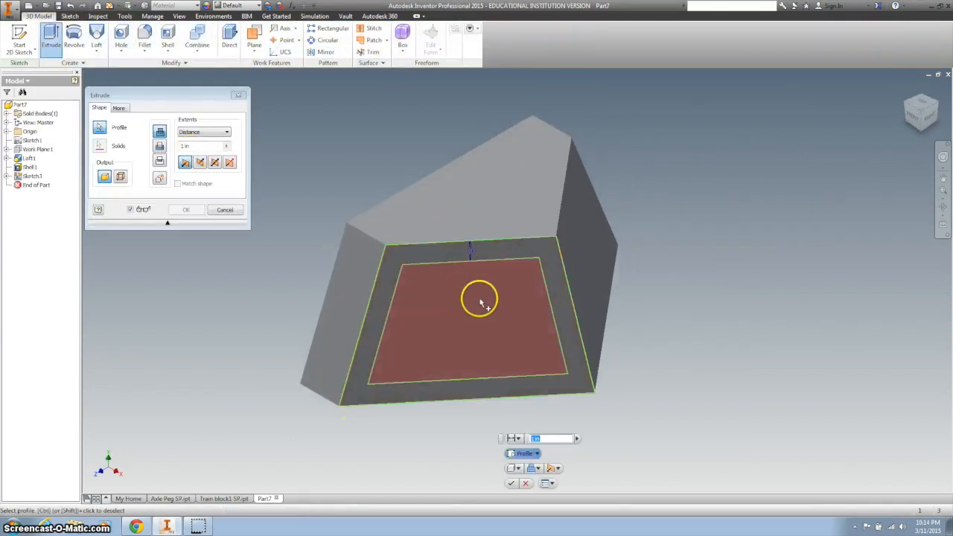
left_click(200, 162)
type(".05")
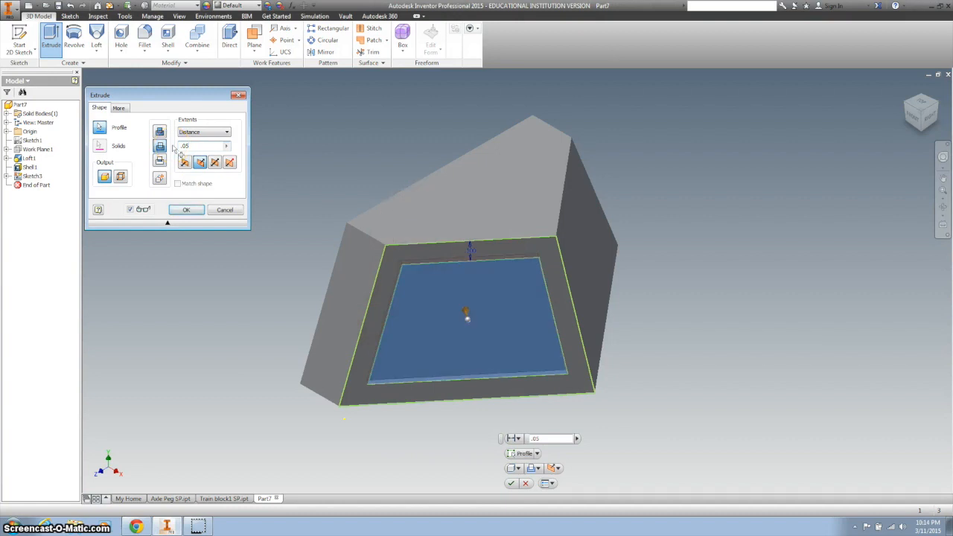
left_click(187, 209)
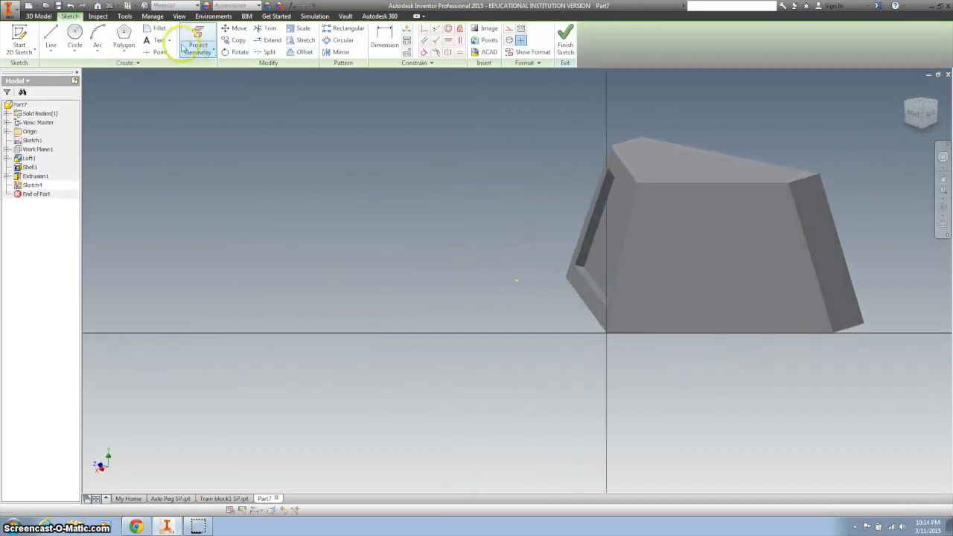
On the opposite end face, offset the projected outline inward and cut it .05 deep.
left_click(196, 43)
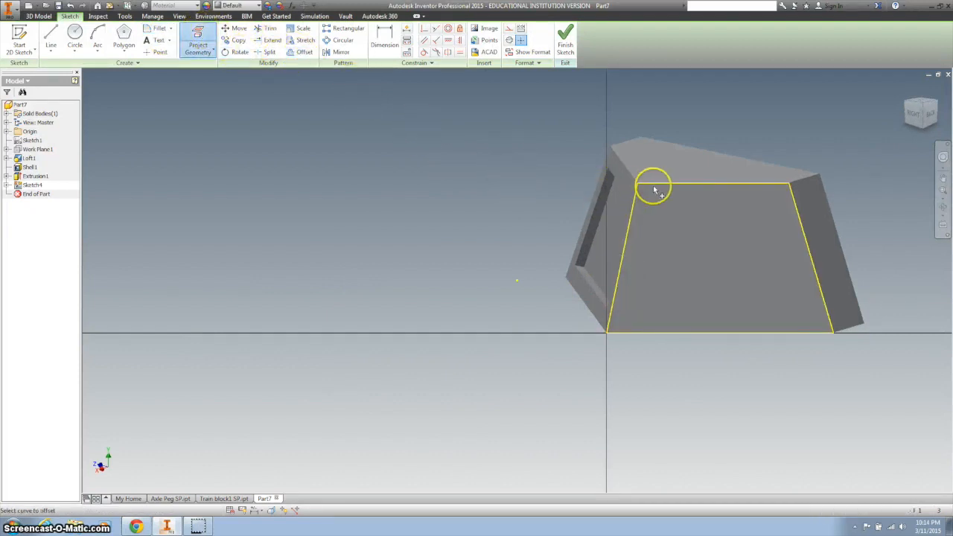
left_click(303, 51)
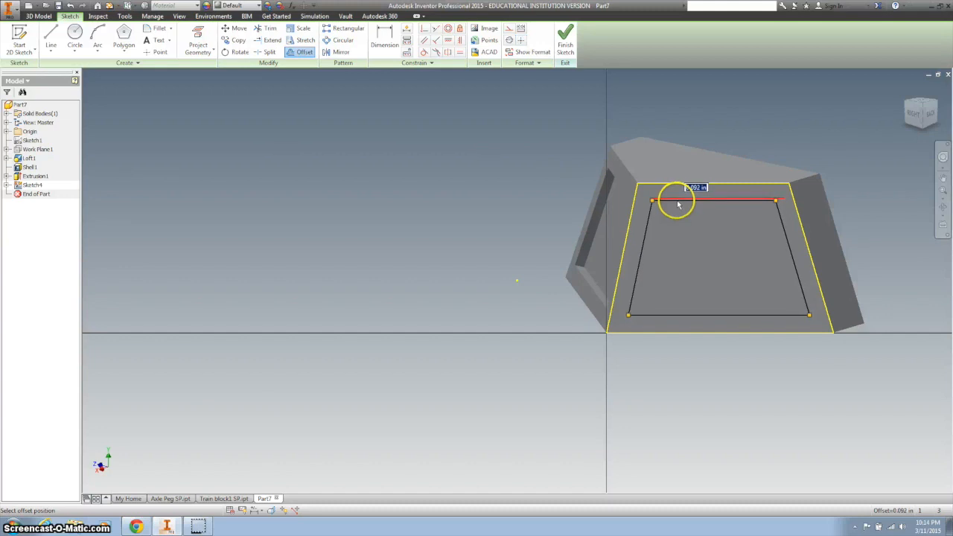
left_click(564, 39)
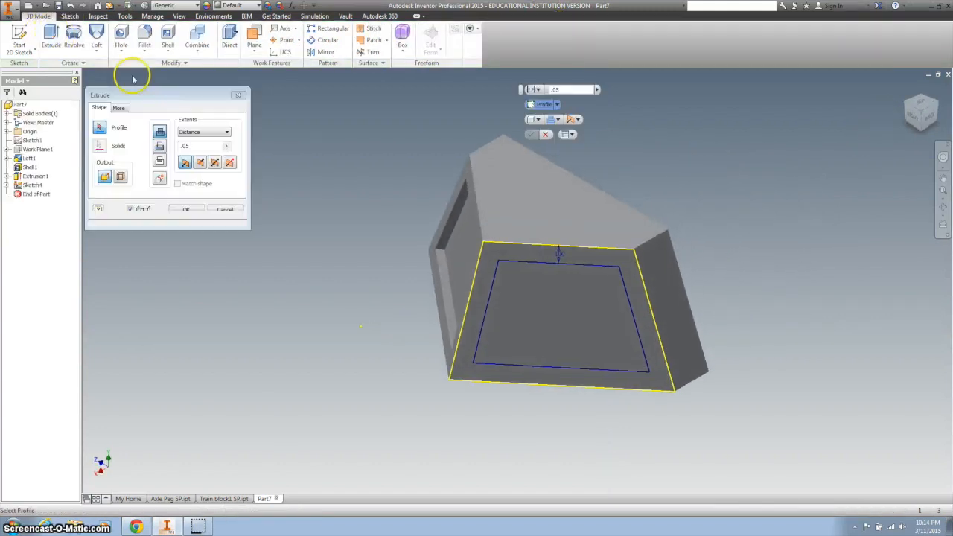
left_click(527, 270)
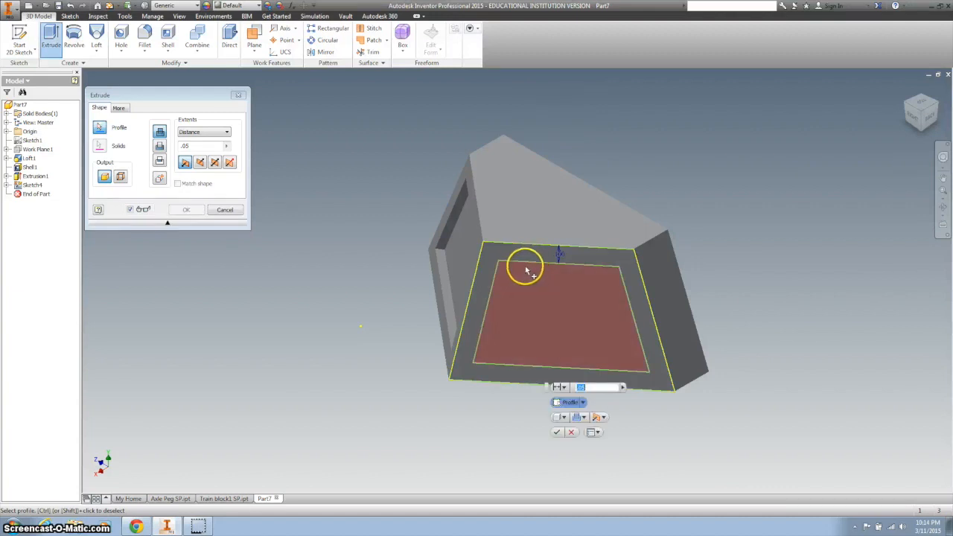
left_click(200, 163)
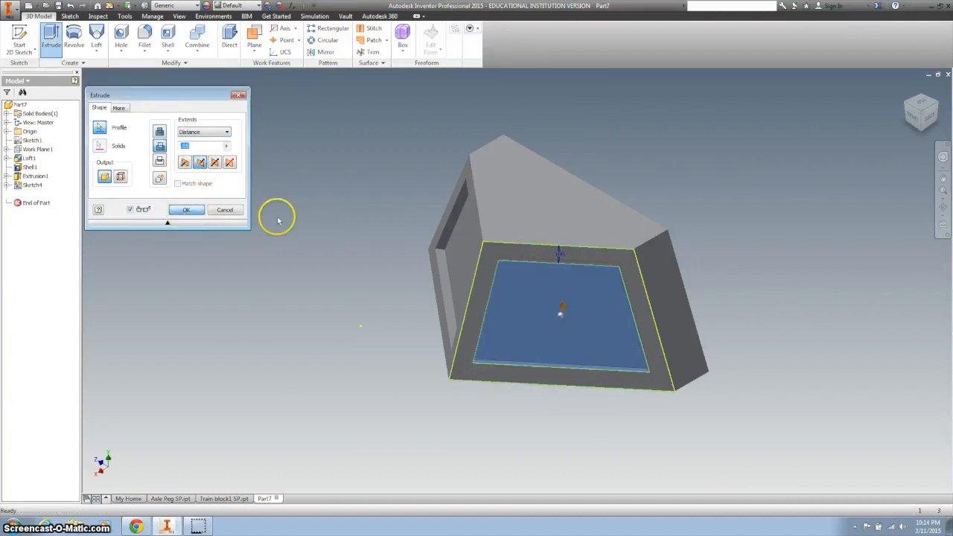
left_click(187, 209)
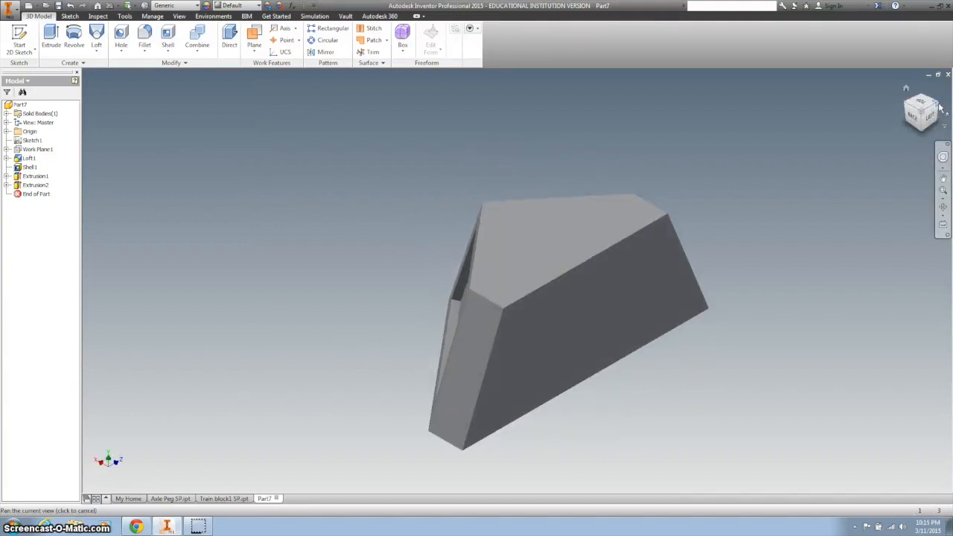
Sketch on the back face from the Left view and place the peg center points.
left_click(567, 321)
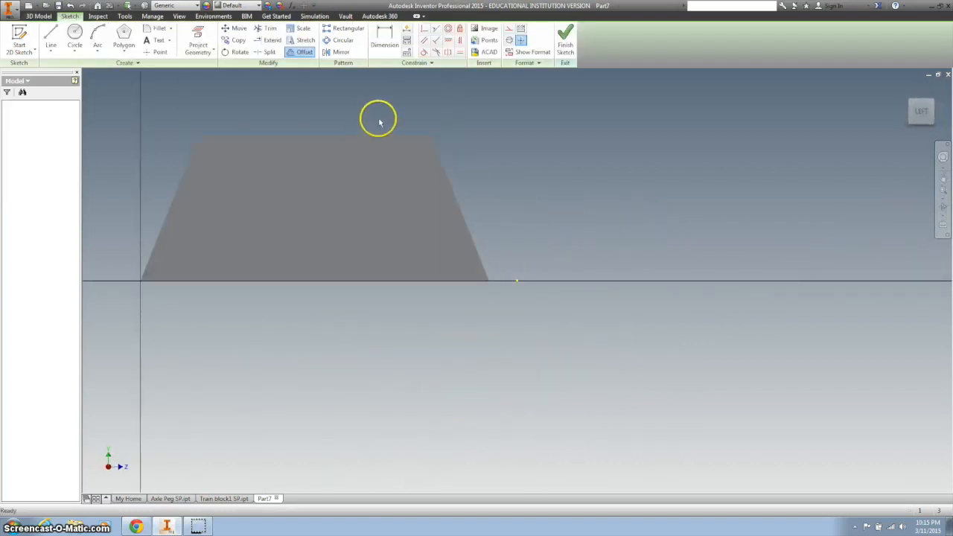
left_click(196, 41)
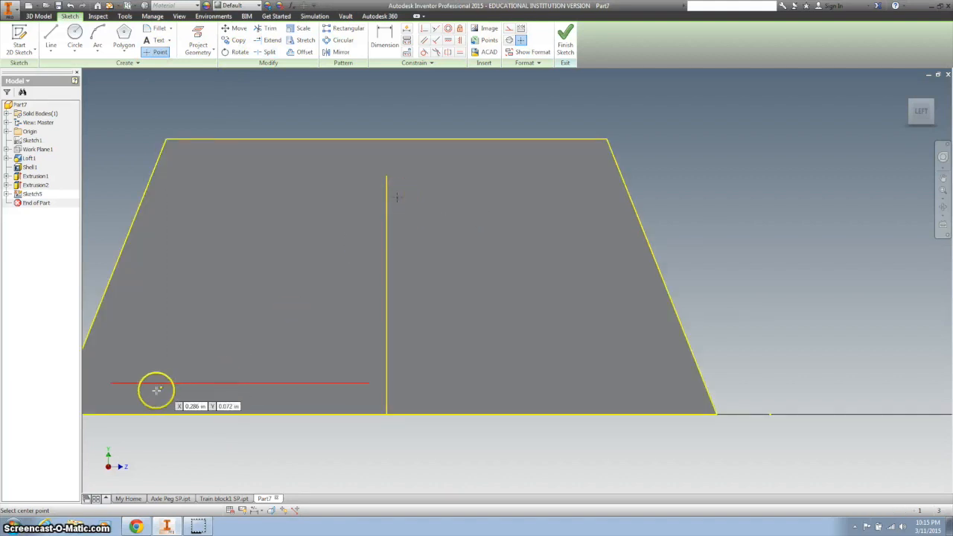
mouse_move(657, 387)
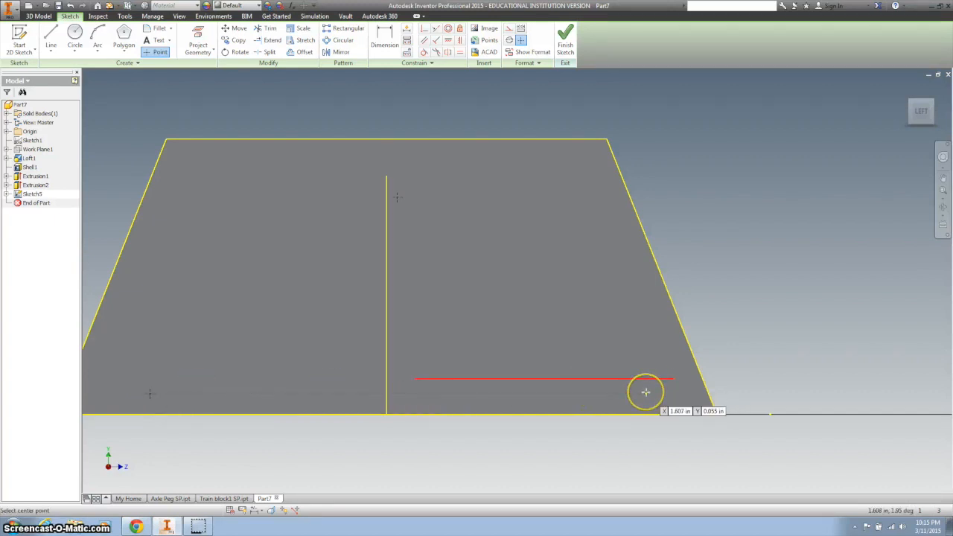
left_click(644, 390)
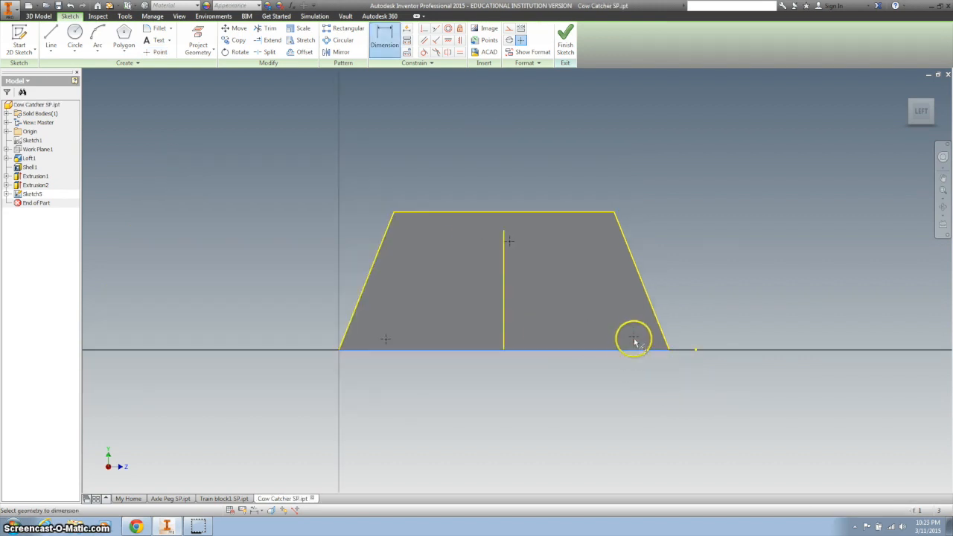
Dimension the peg points .275 and .125 from the corner, with 1.250 and .625 spacings.
left_click(631, 344)
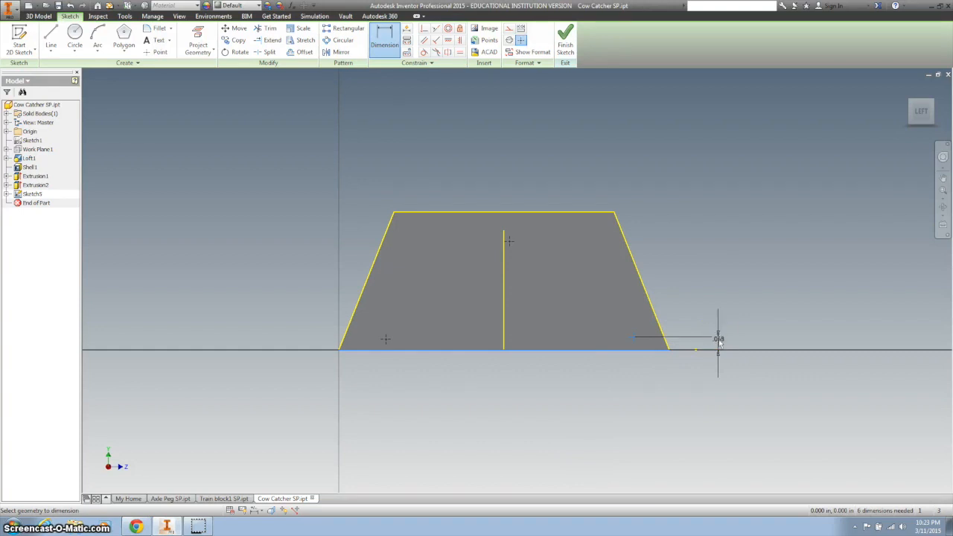
left_click(693, 350)
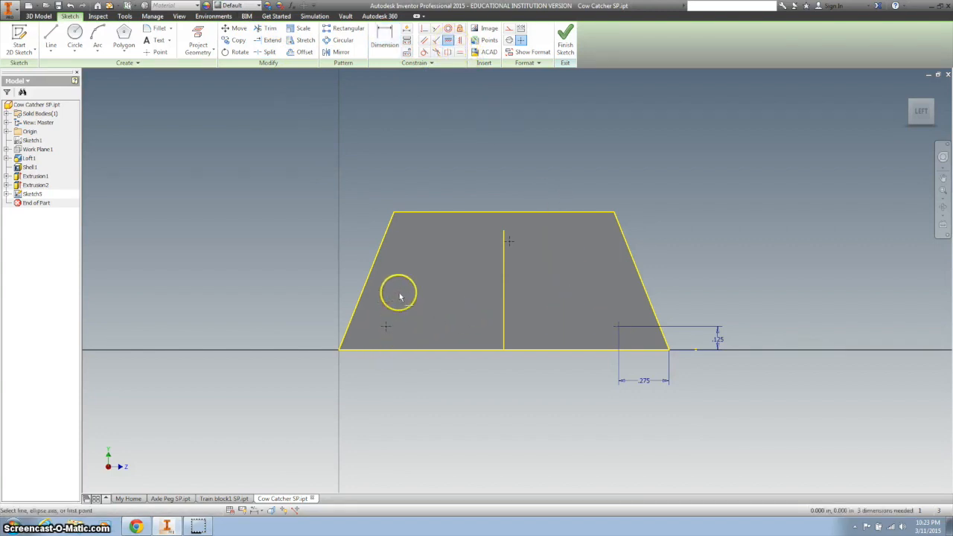
mouse_move(597, 294)
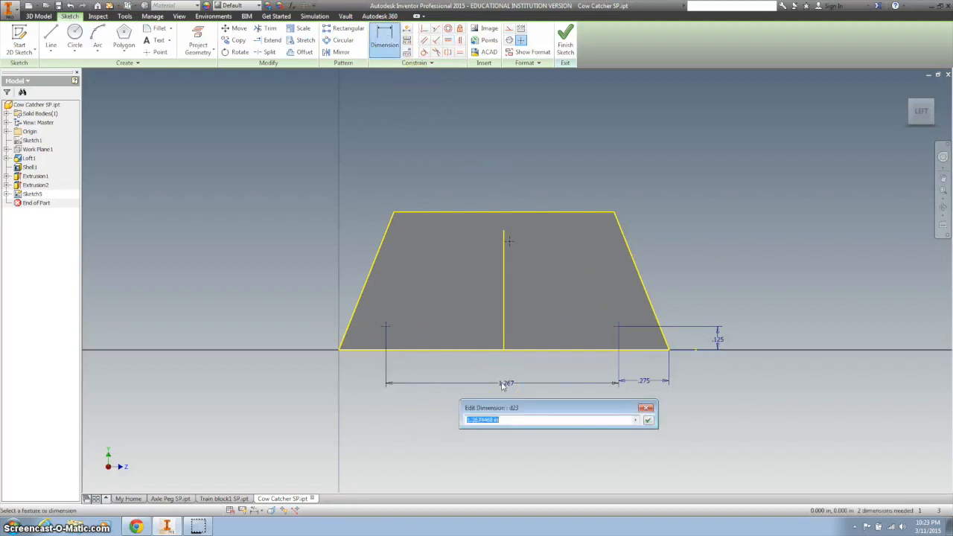
type("1")
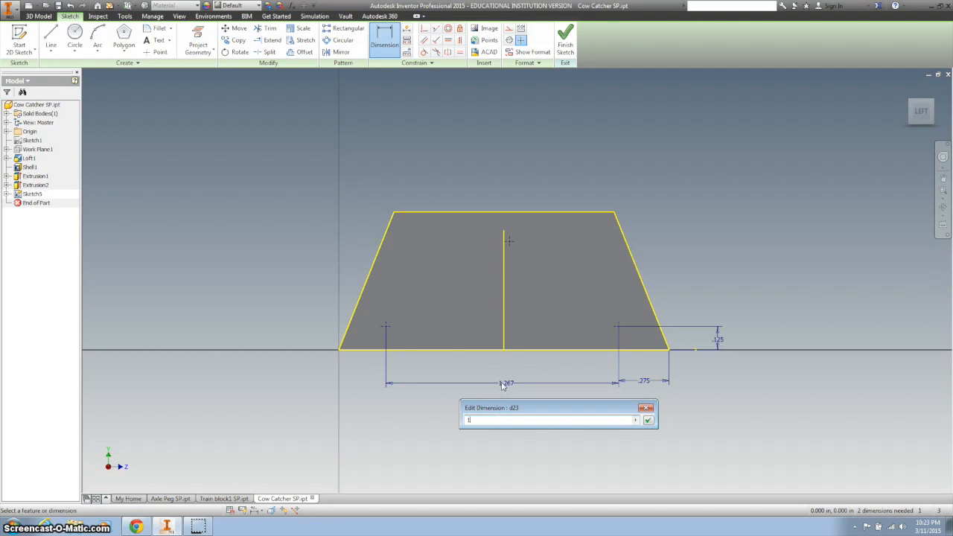
type(".")
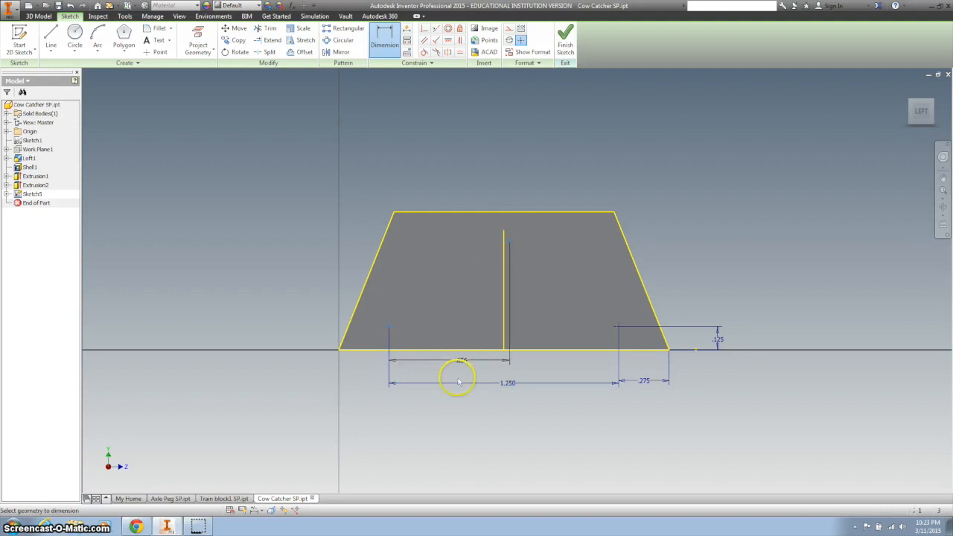
left_click(458, 378)
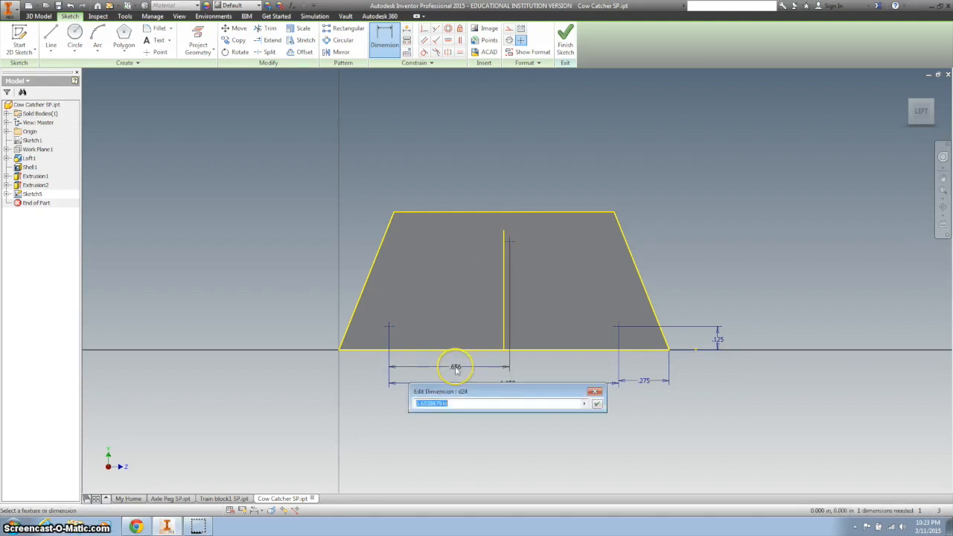
type(".625")
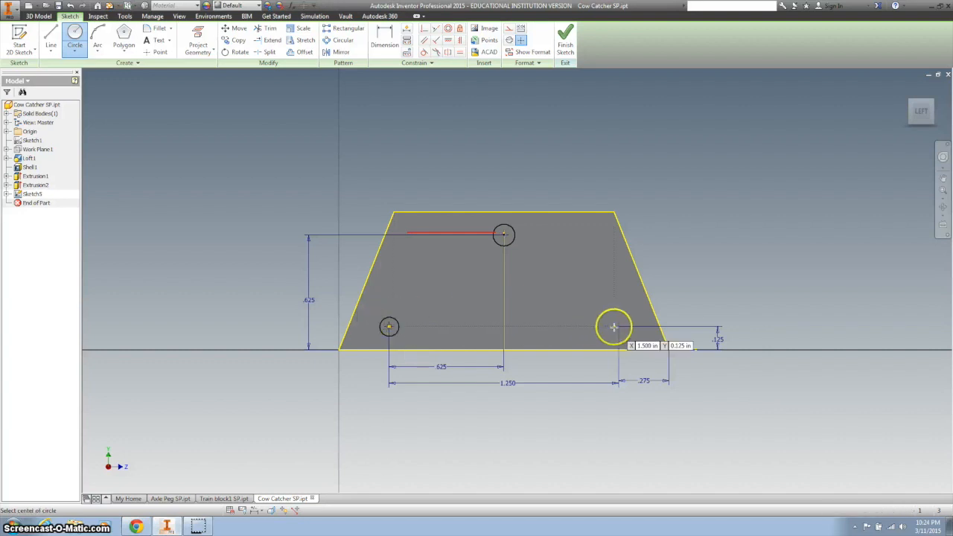
mouse_move(598, 317)
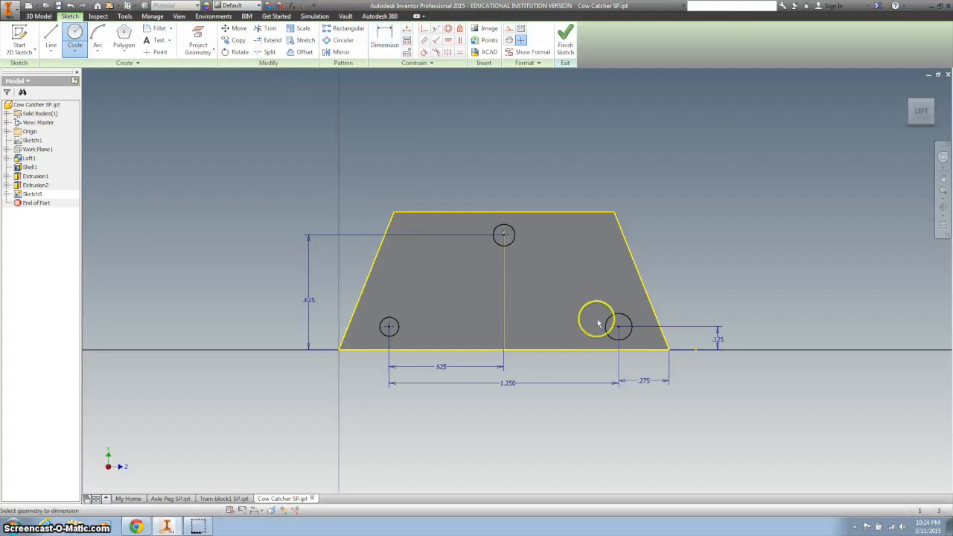
Dimension the right peg circle to .125 diameter and finish Sketch5.
left_click(593, 316)
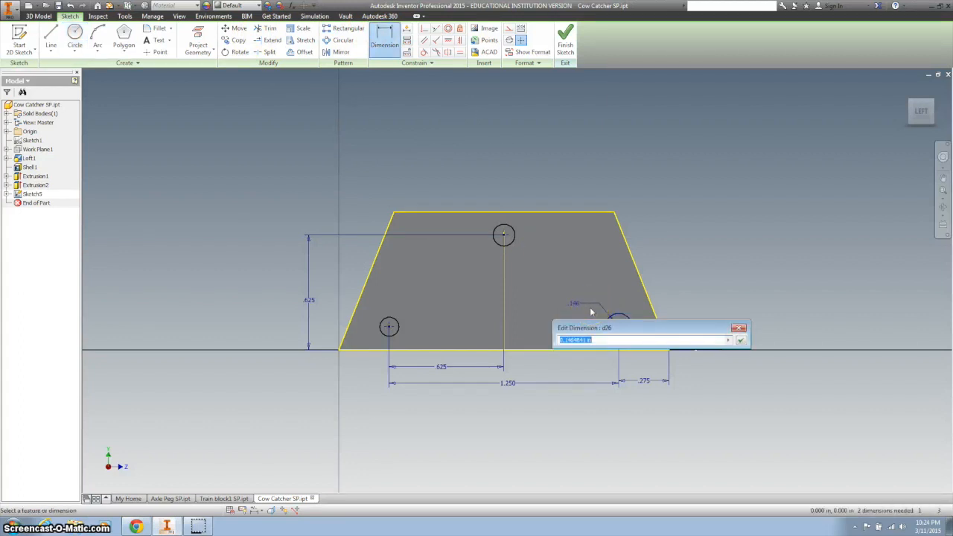
type(".125")
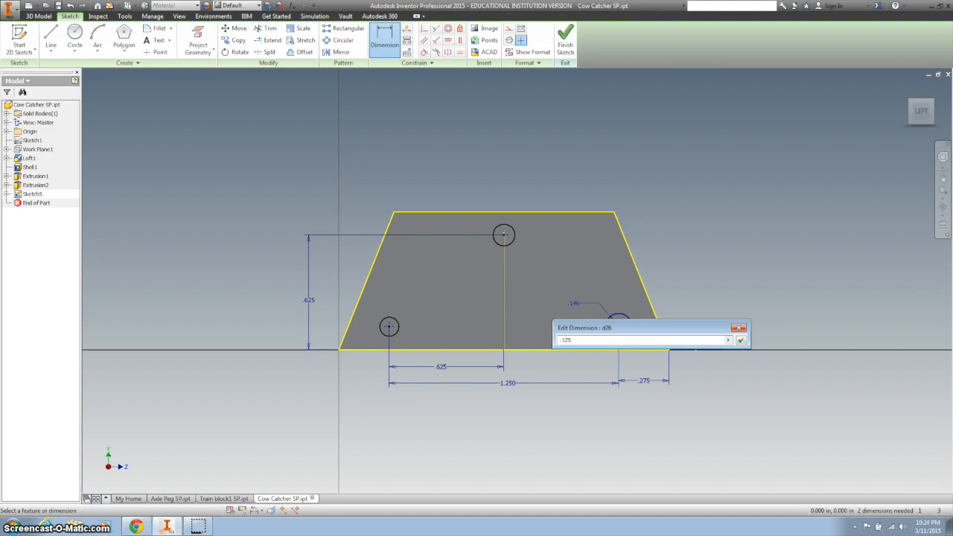
left_click(742, 339)
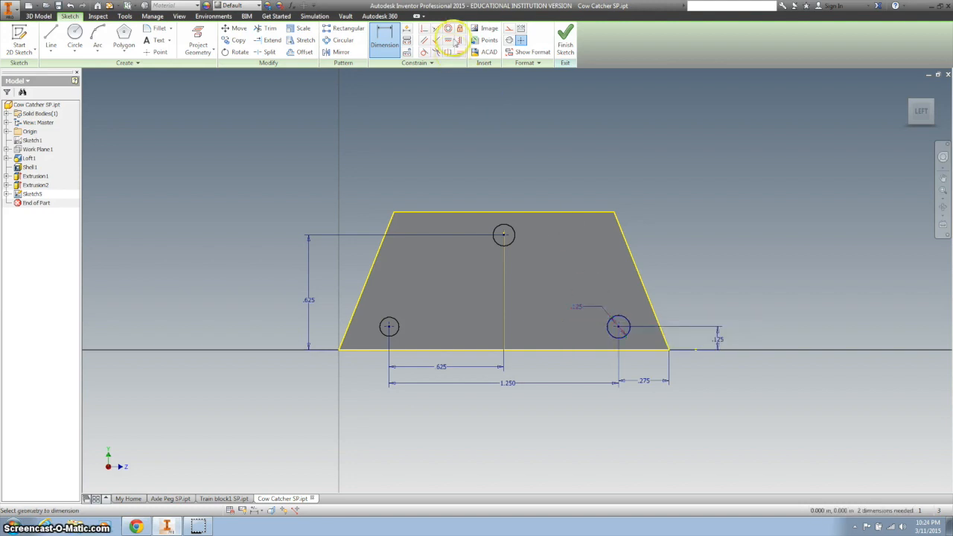
mouse_move(454, 53)
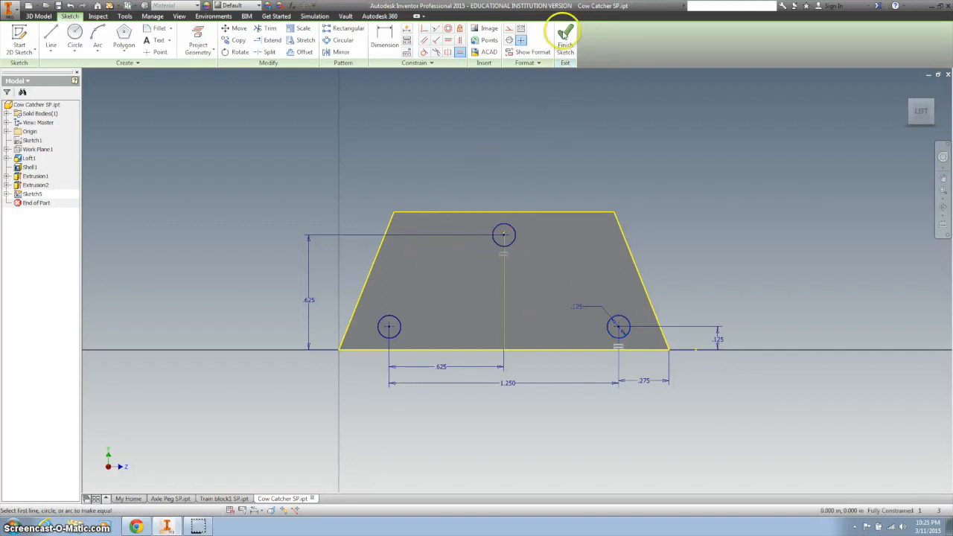
left_click(565, 40)
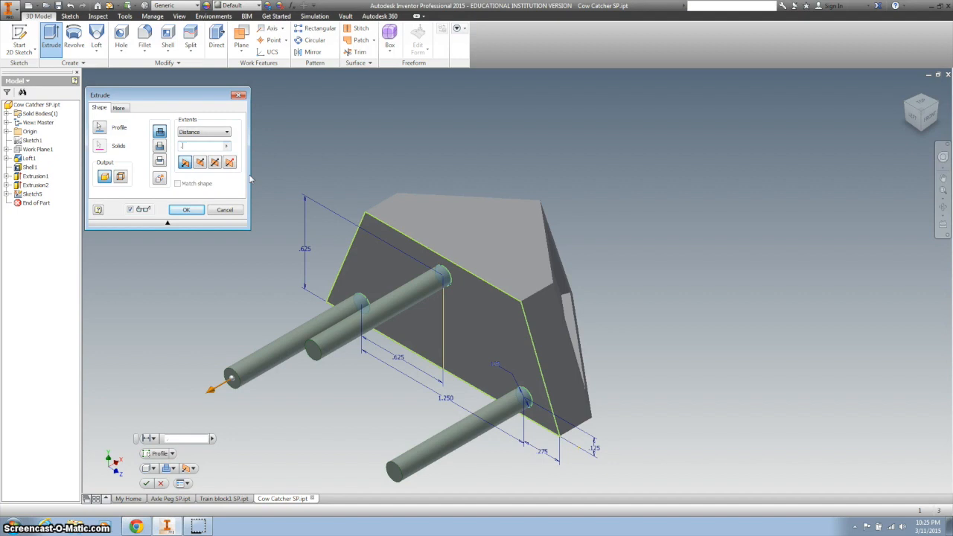
Extrude the three peg circles .125 from the back face.
type(".125")
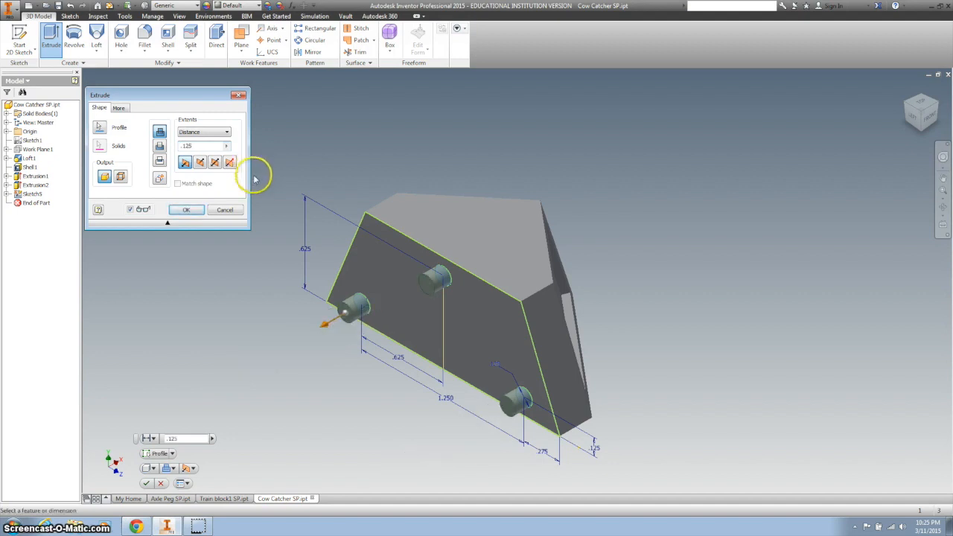
left_click(186, 210)
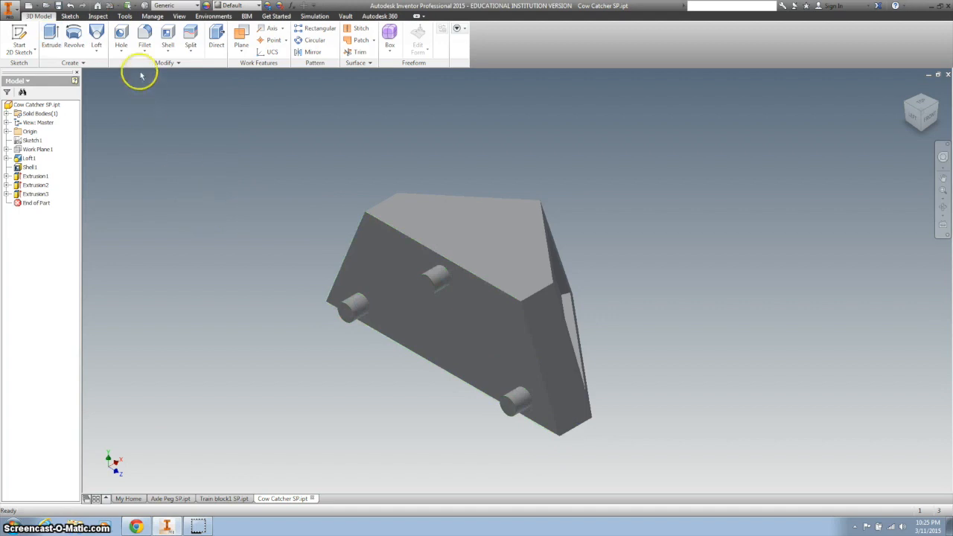
Chamfer the upper peg end edge .01 and cancel the accidental Hole dialog.
left_click(120, 37)
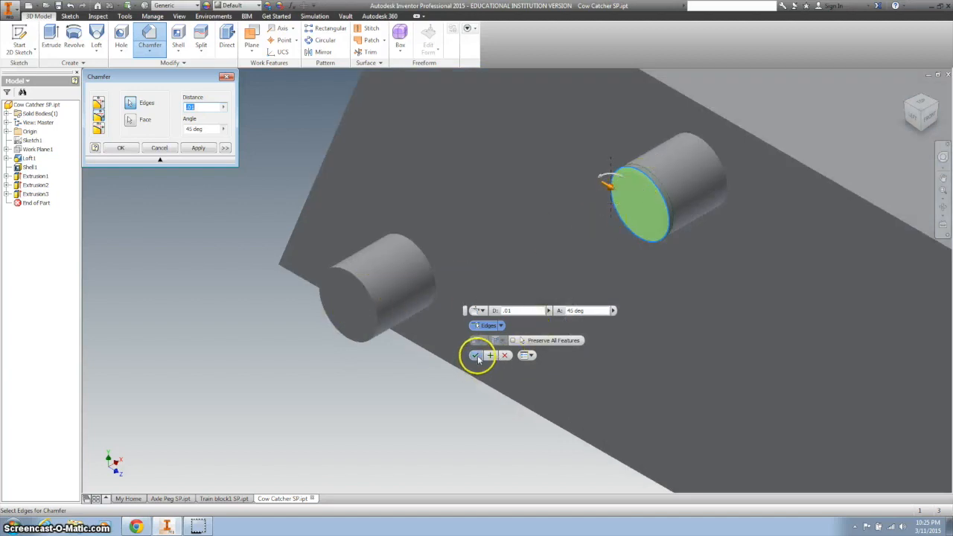
left_click(473, 355)
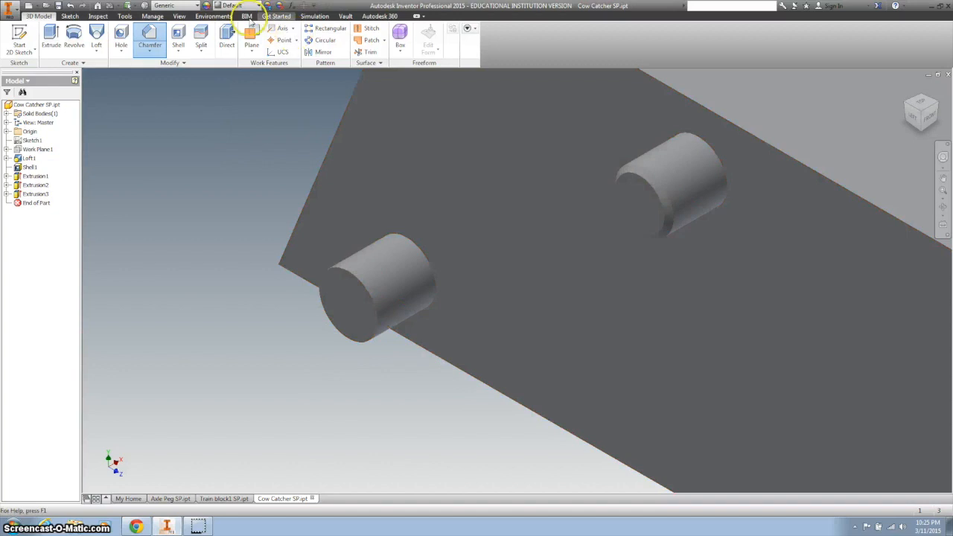
left_click(119, 39)
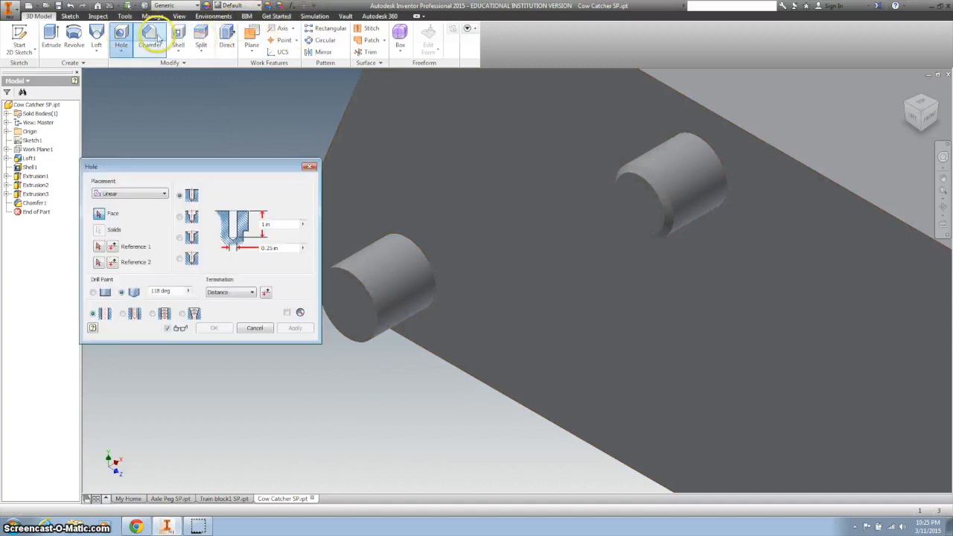
left_click(151, 39)
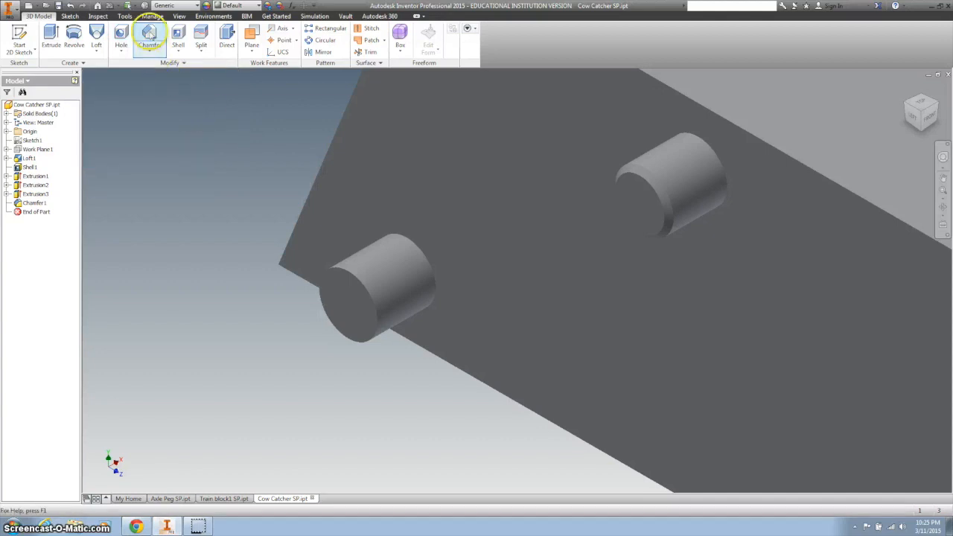
Chamfer the left peg's end edge .01.
left_click(149, 39)
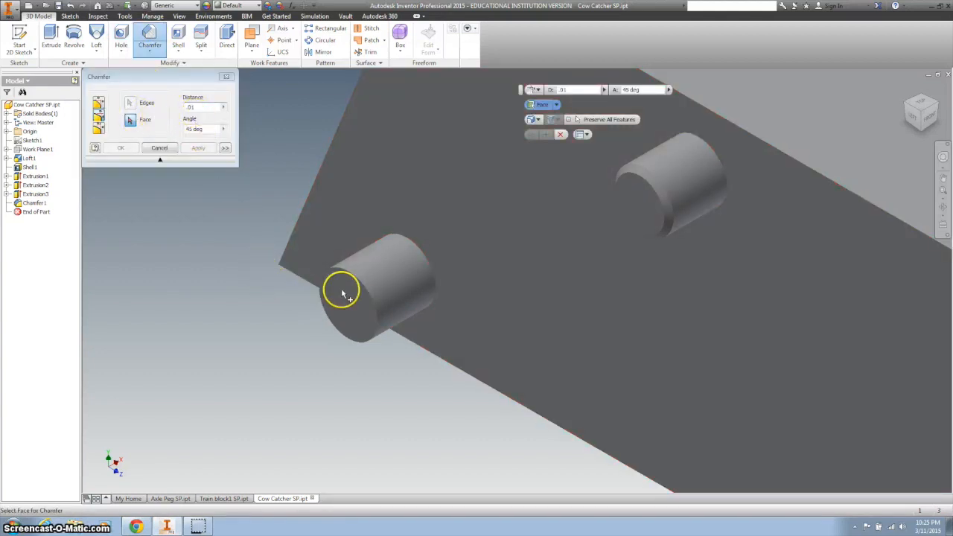
left_click(354, 283)
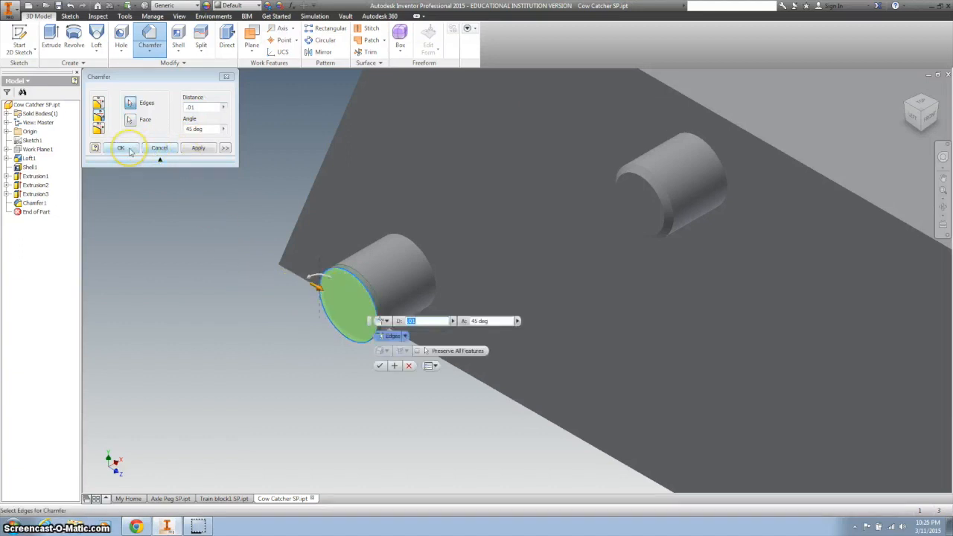
left_click(122, 147)
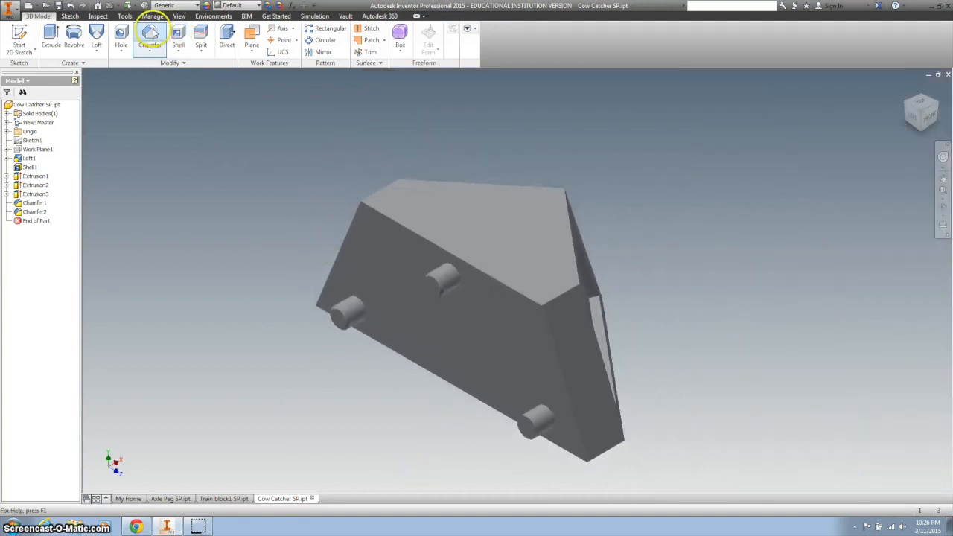
left_click(150, 35)
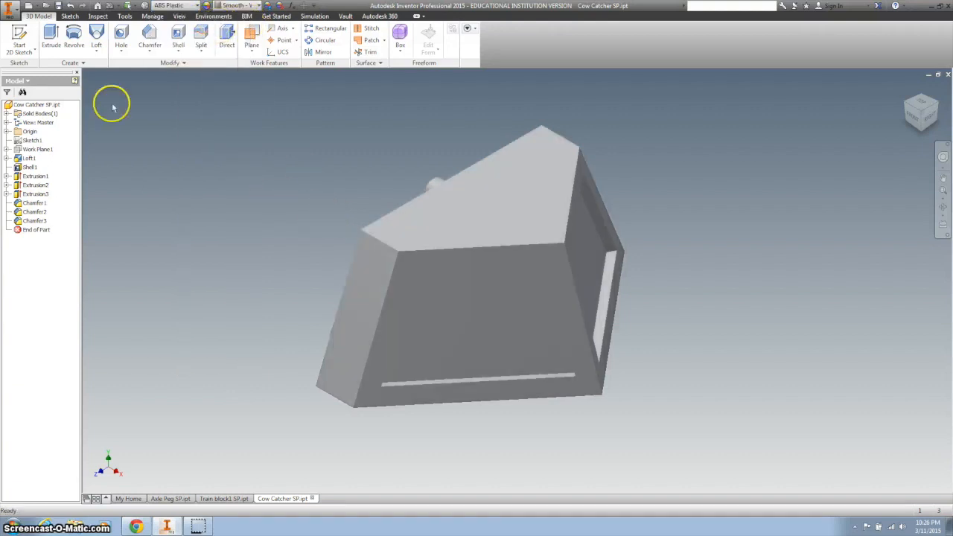
Open the application menu showing recent documents, including Cow Catcher SP.
left_click(29, 18)
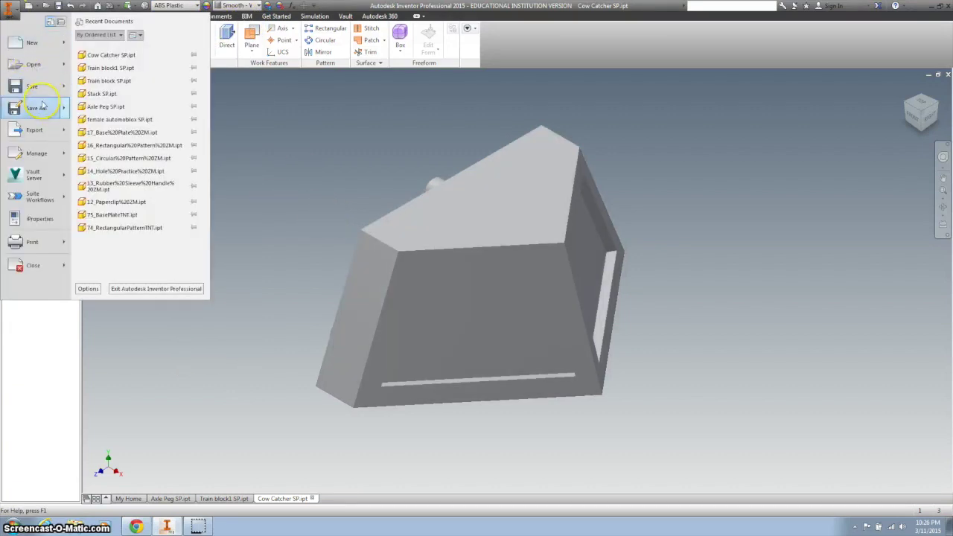